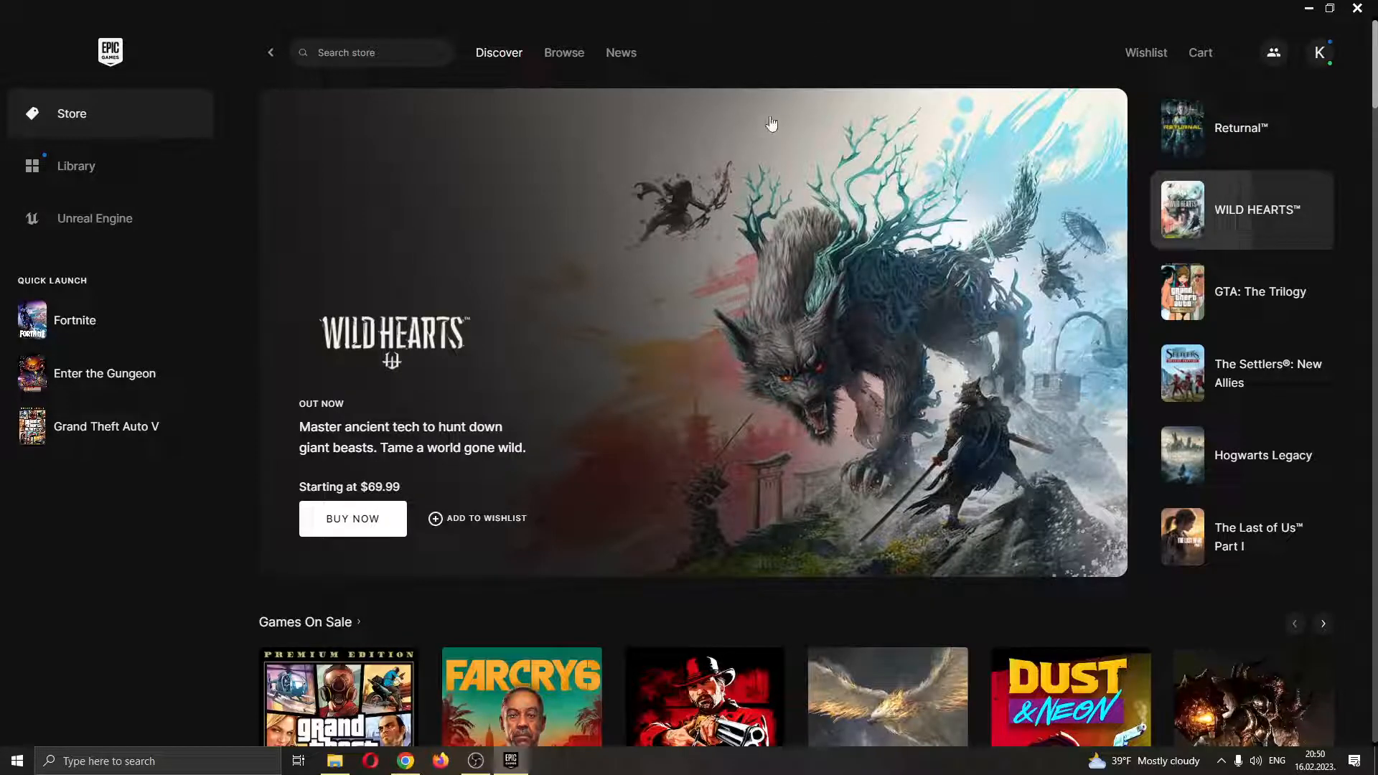
{"action": "mouse_move", "coordinate": [815, 95]}
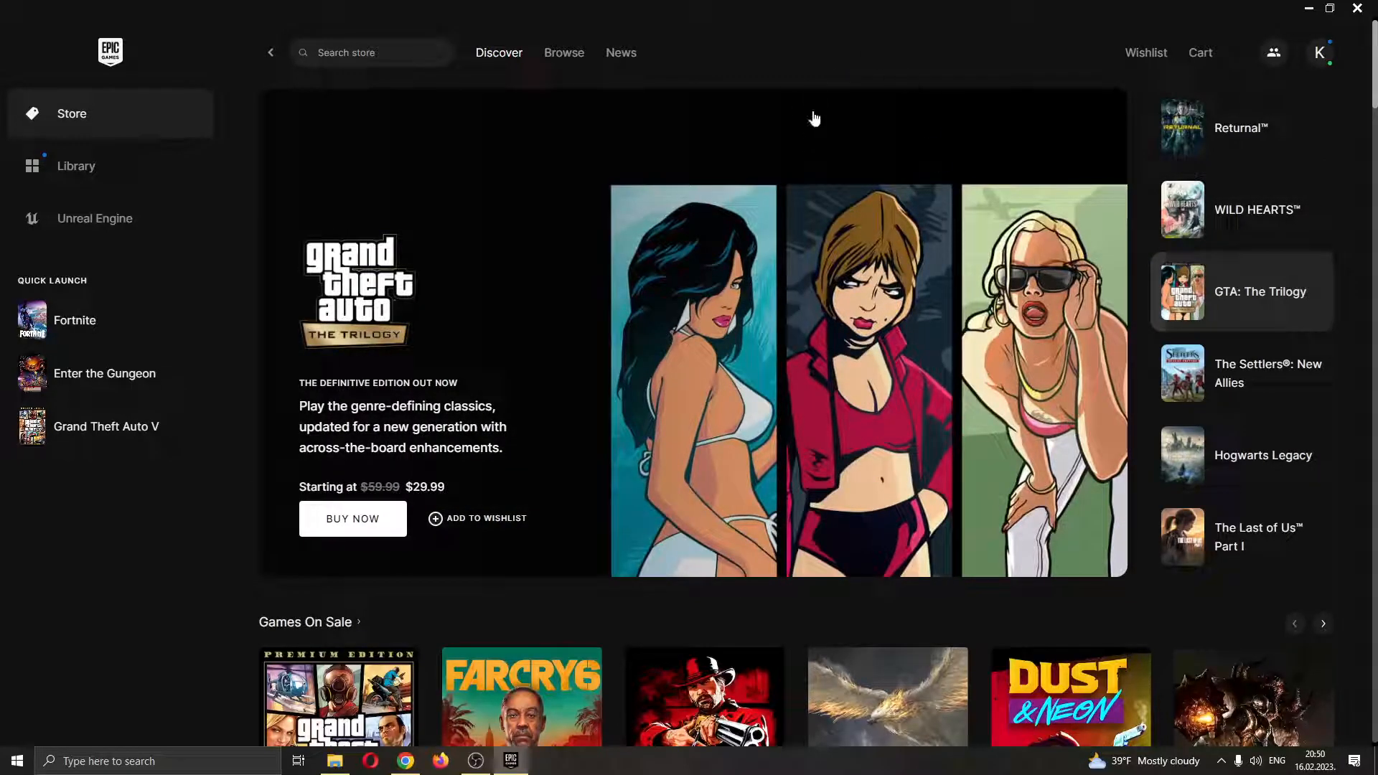
{"action": "mouse_move", "coordinate": [978, 117]}
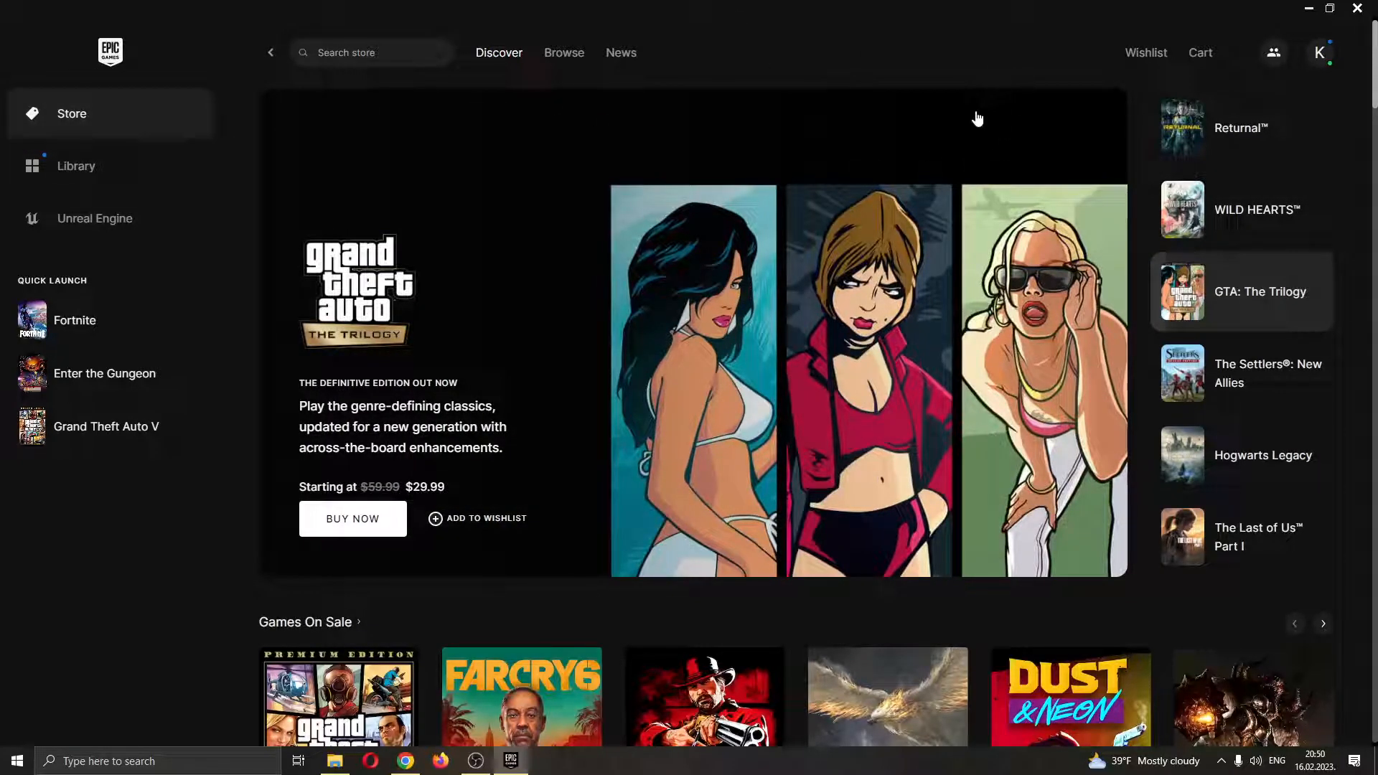
{"action": "mouse_move", "coordinate": [983, 109]}
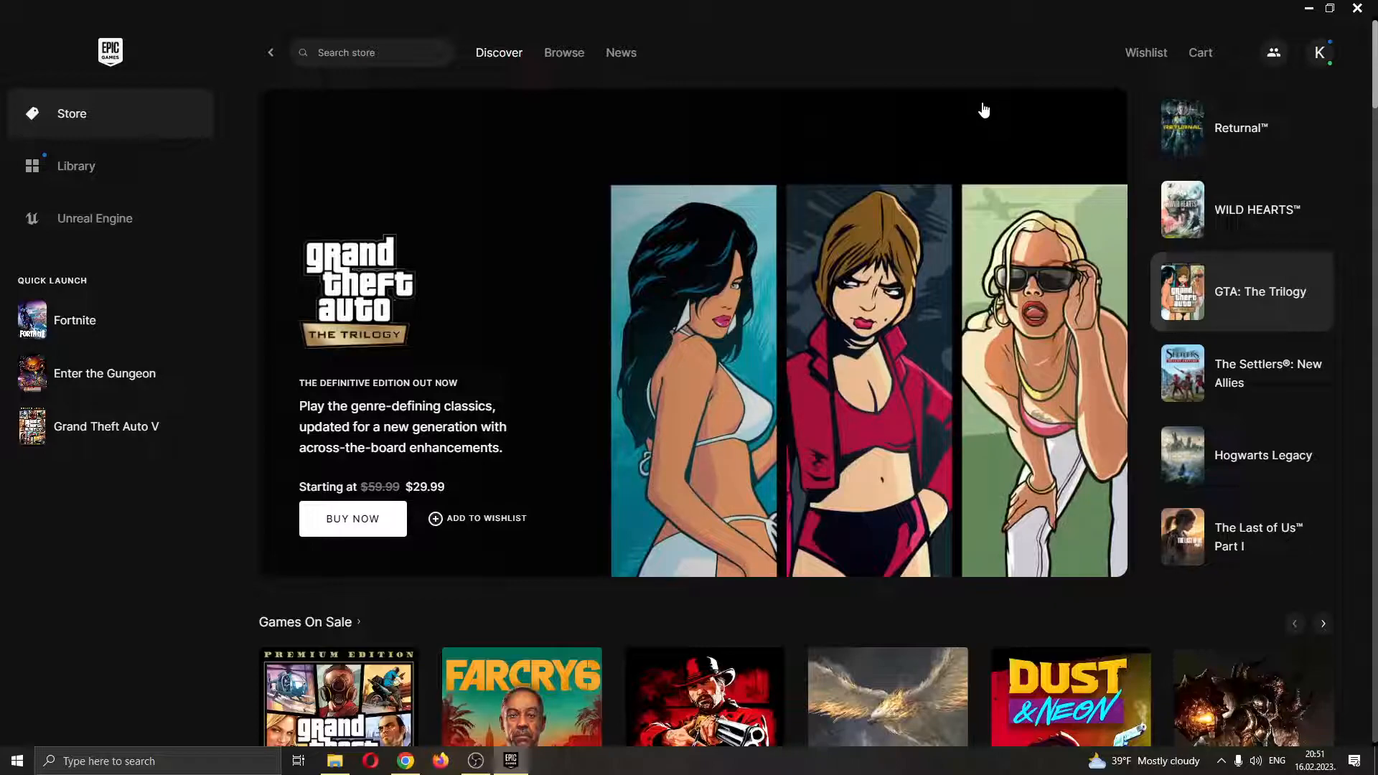
{"action": "mouse_move", "coordinate": [857, 206]}
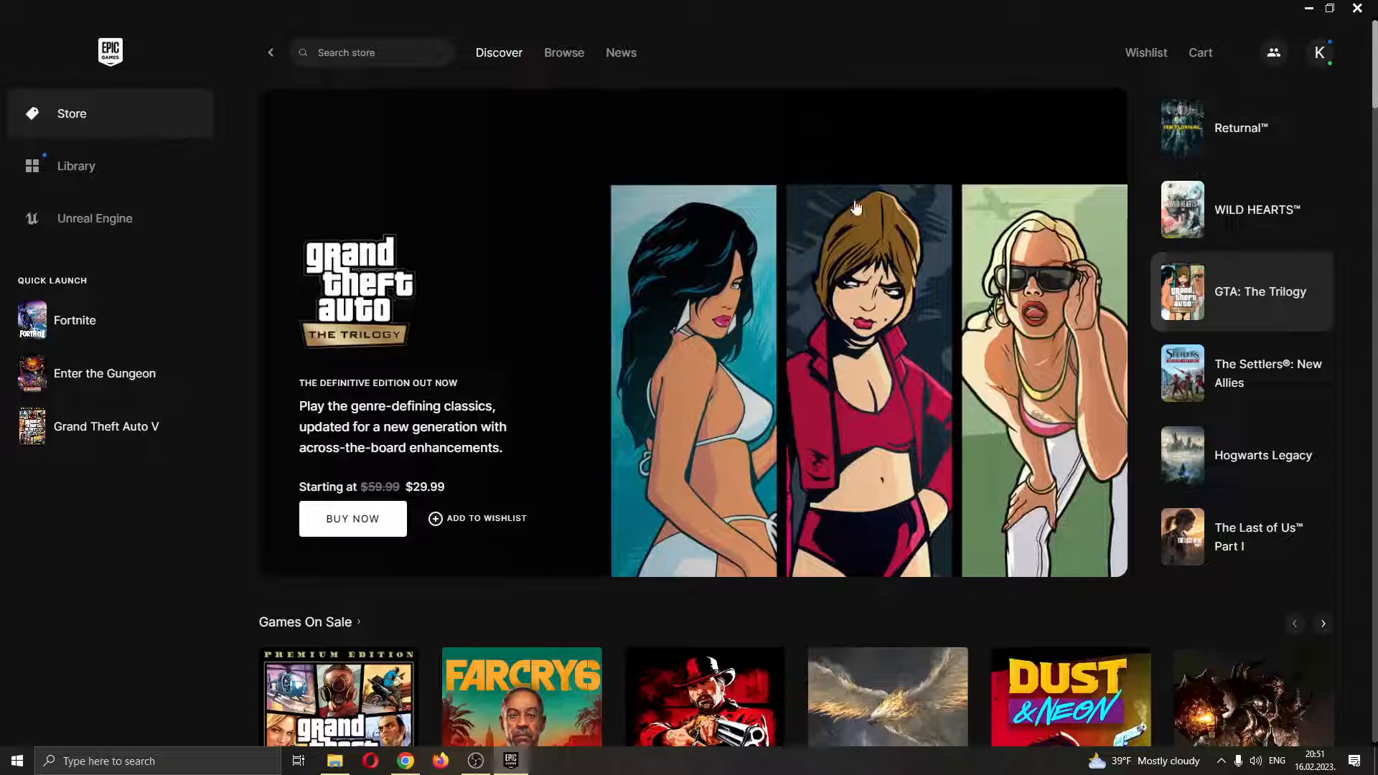
{"action": "mouse_move", "coordinate": [917, 38]}
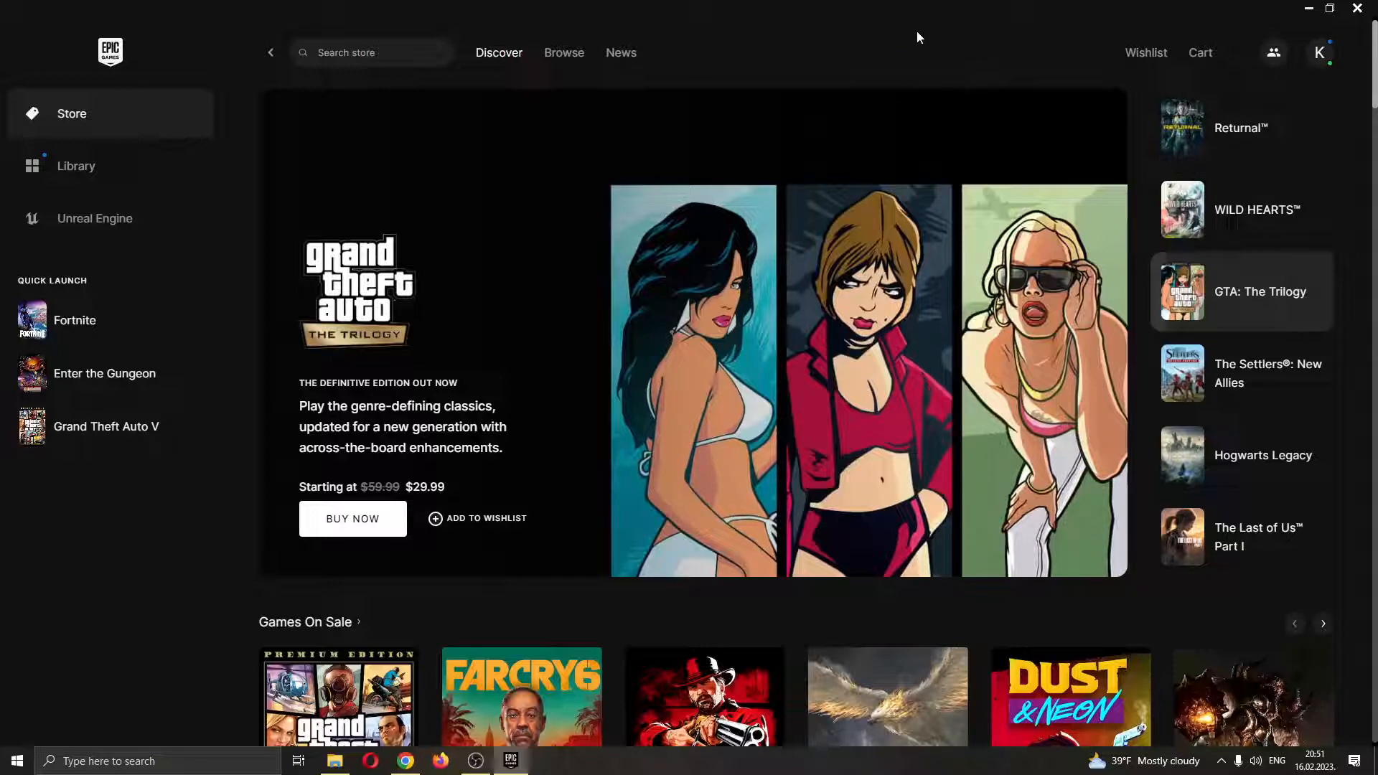
{"action": "mouse_move", "coordinate": [761, 32]}
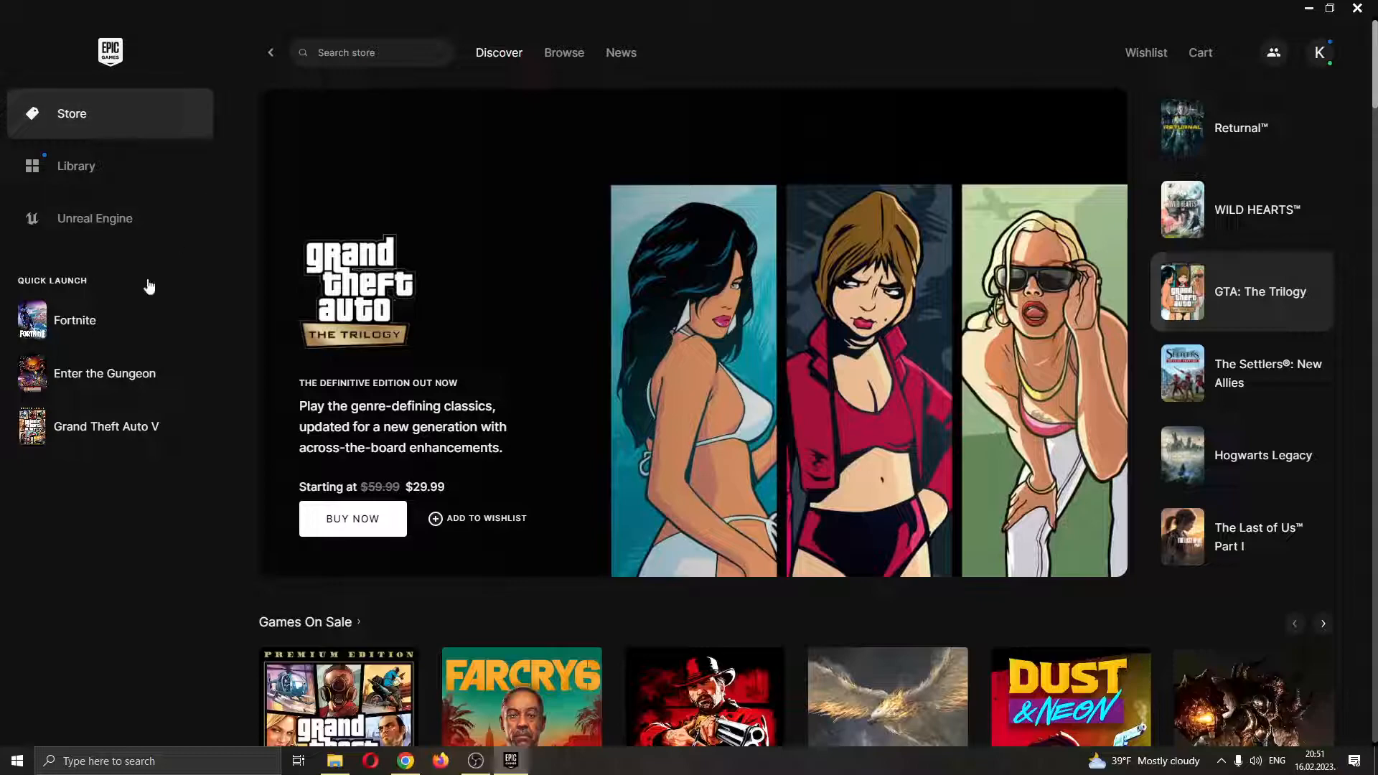
{"action": "mouse_move", "coordinate": [139, 38]}
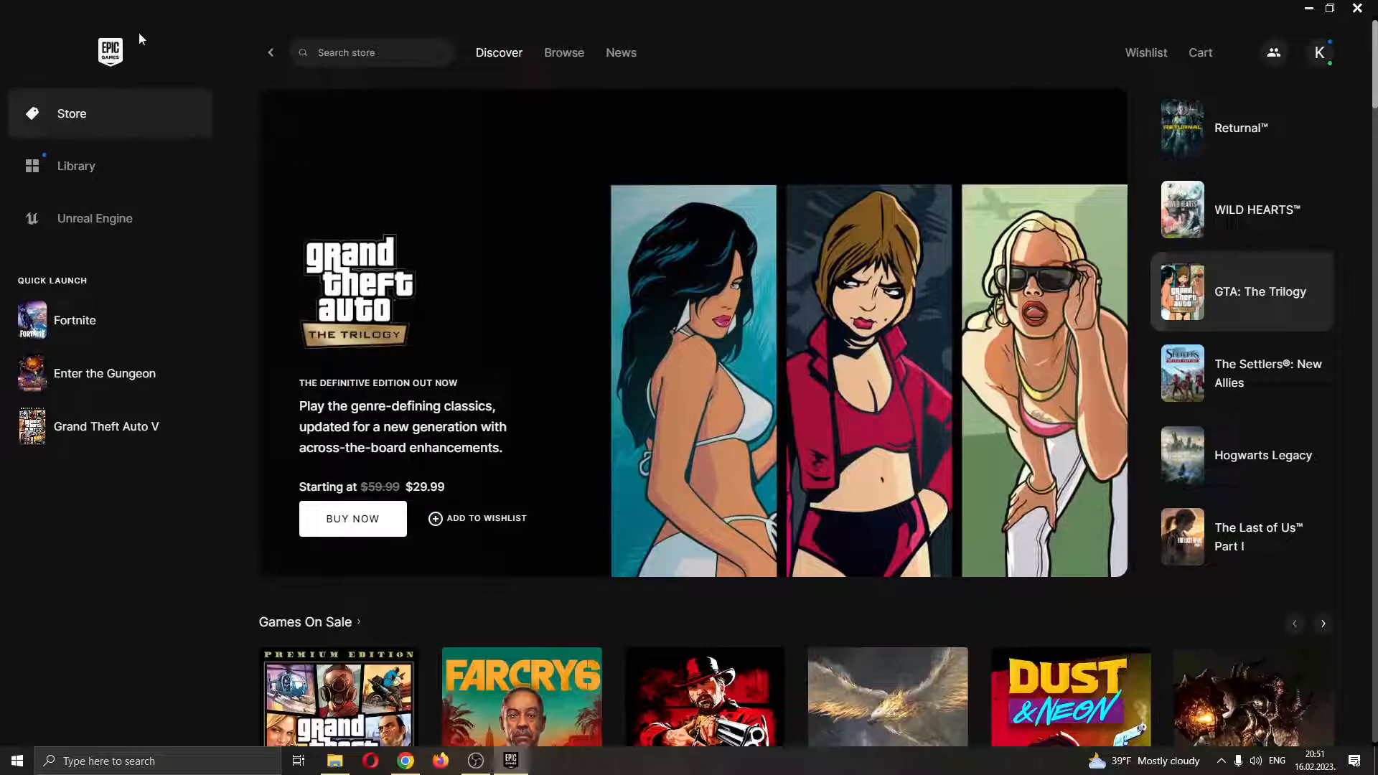
{"action": "mouse_move", "coordinate": [344, 132]}
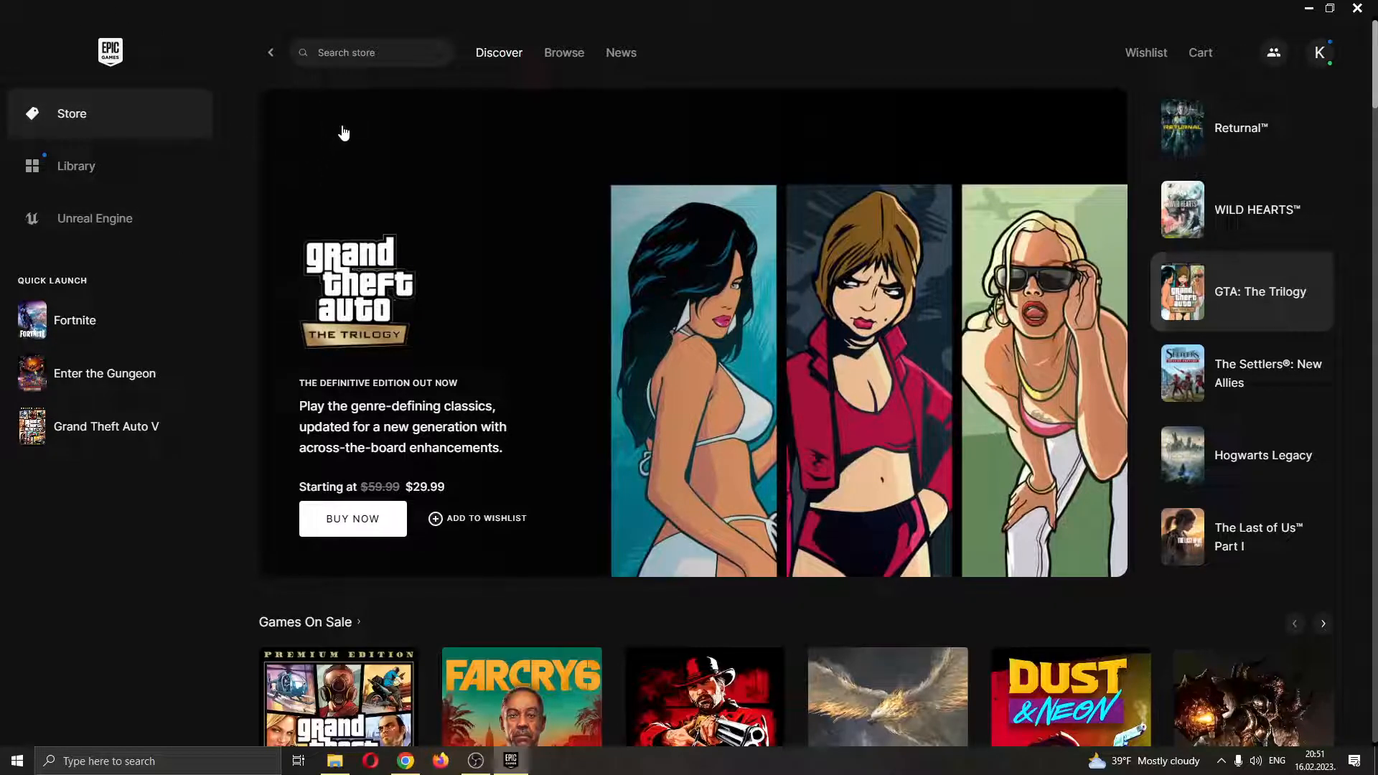
{"action": "mouse_move", "coordinate": [268, 349]}
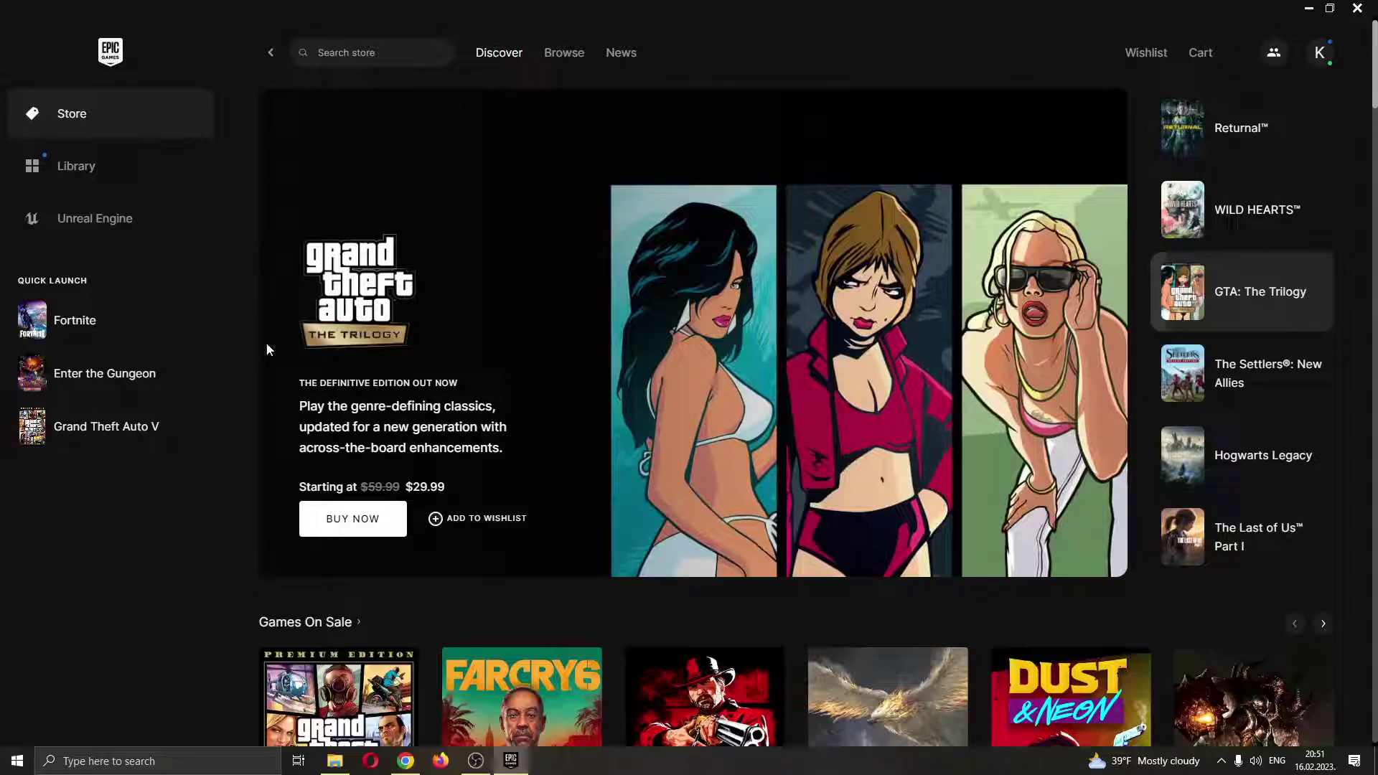
{"action": "mouse_move", "coordinate": [84, 265]}
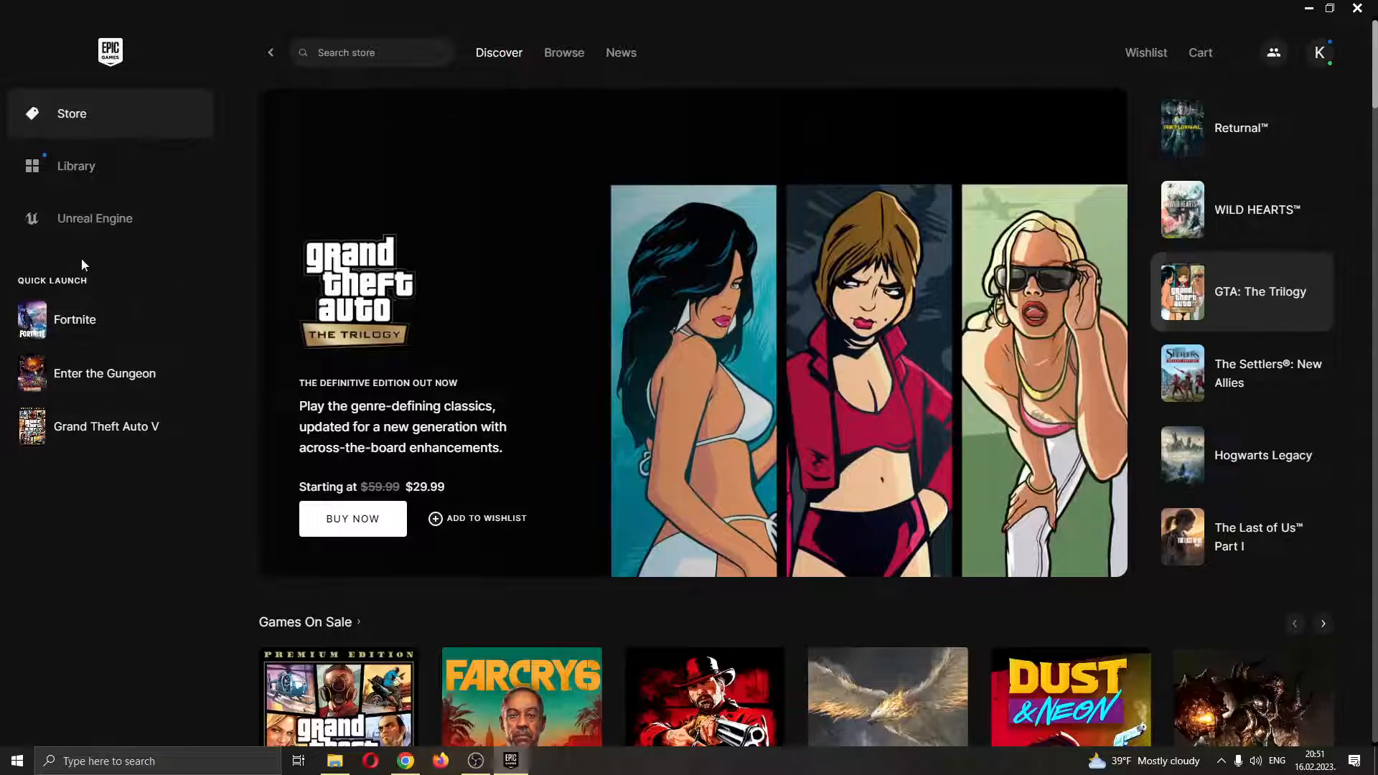
{"action": "mouse_move", "coordinate": [104, 320]}
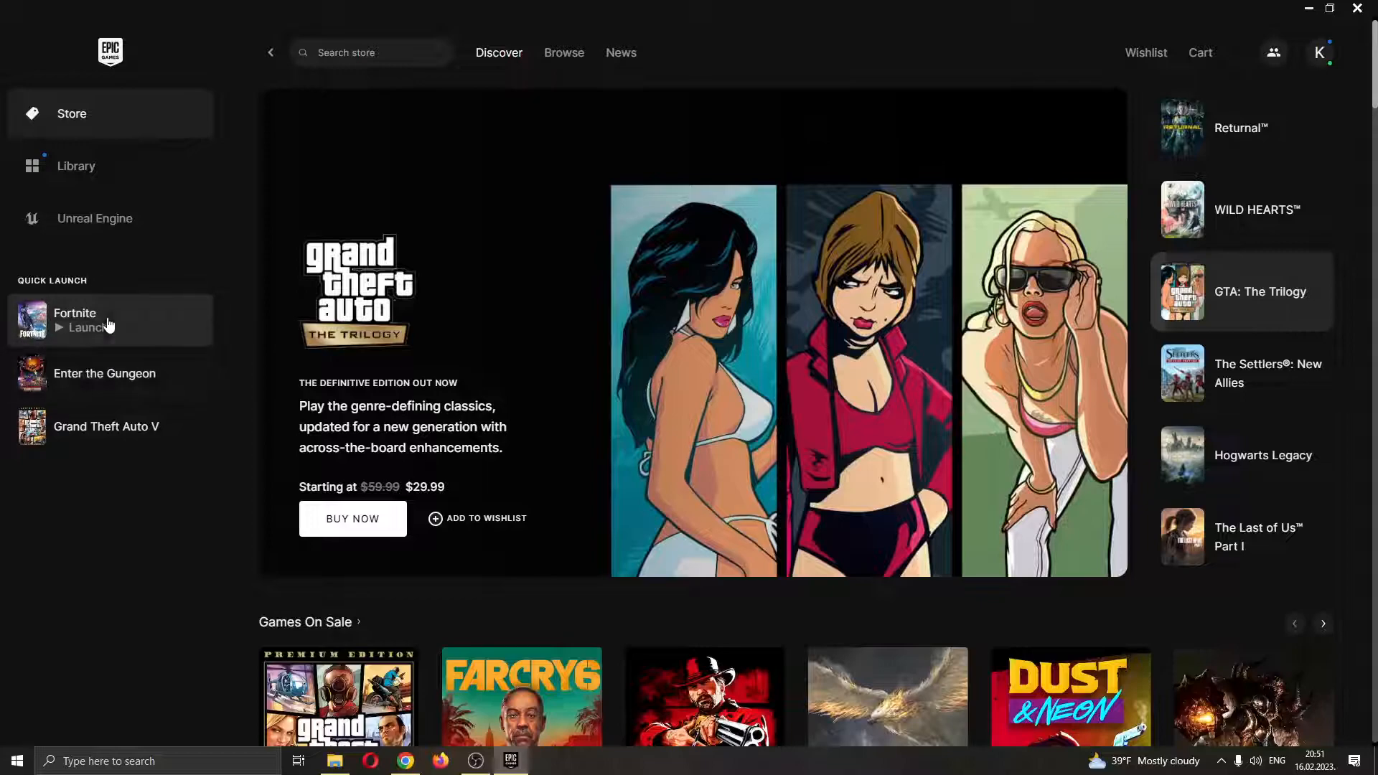
{"action": "mouse_move", "coordinate": [460, 112]}
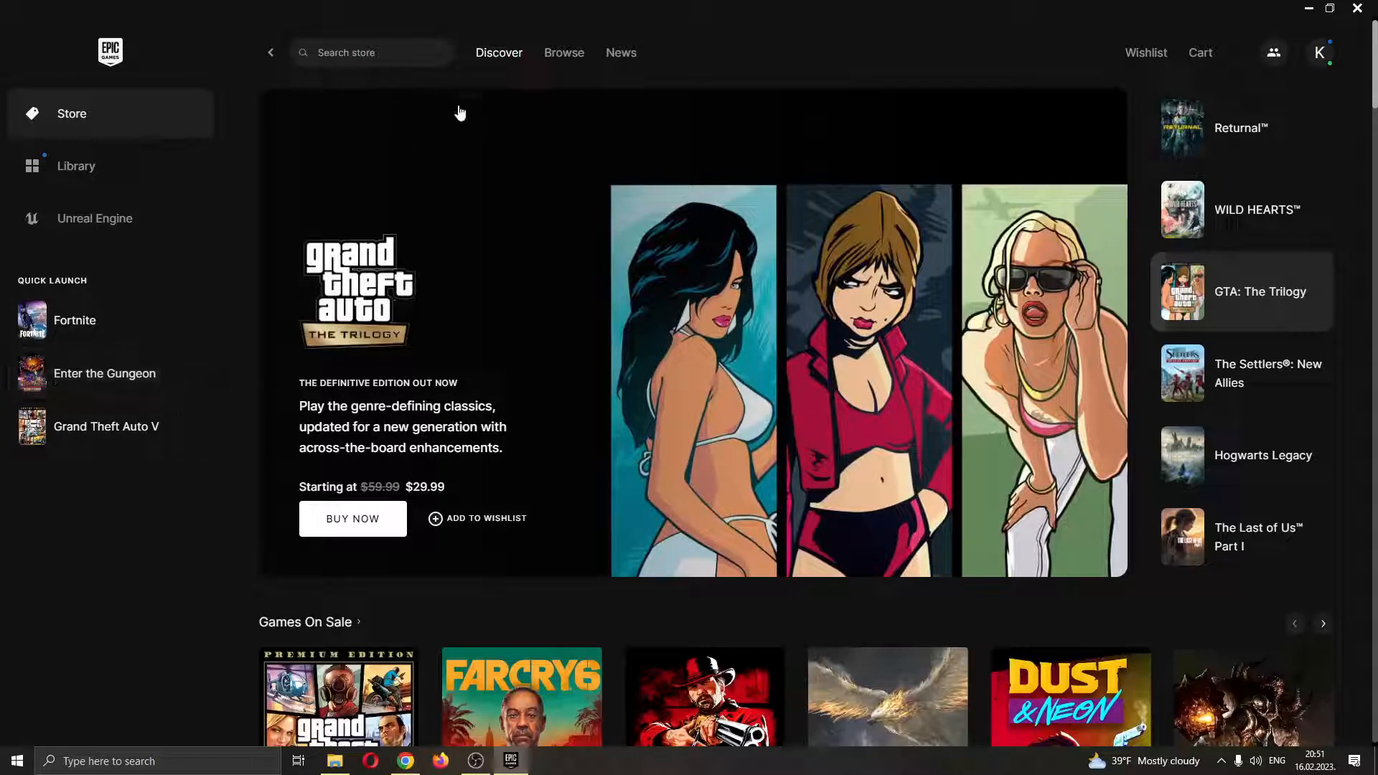
{"action": "mouse_move", "coordinate": [427, 205]}
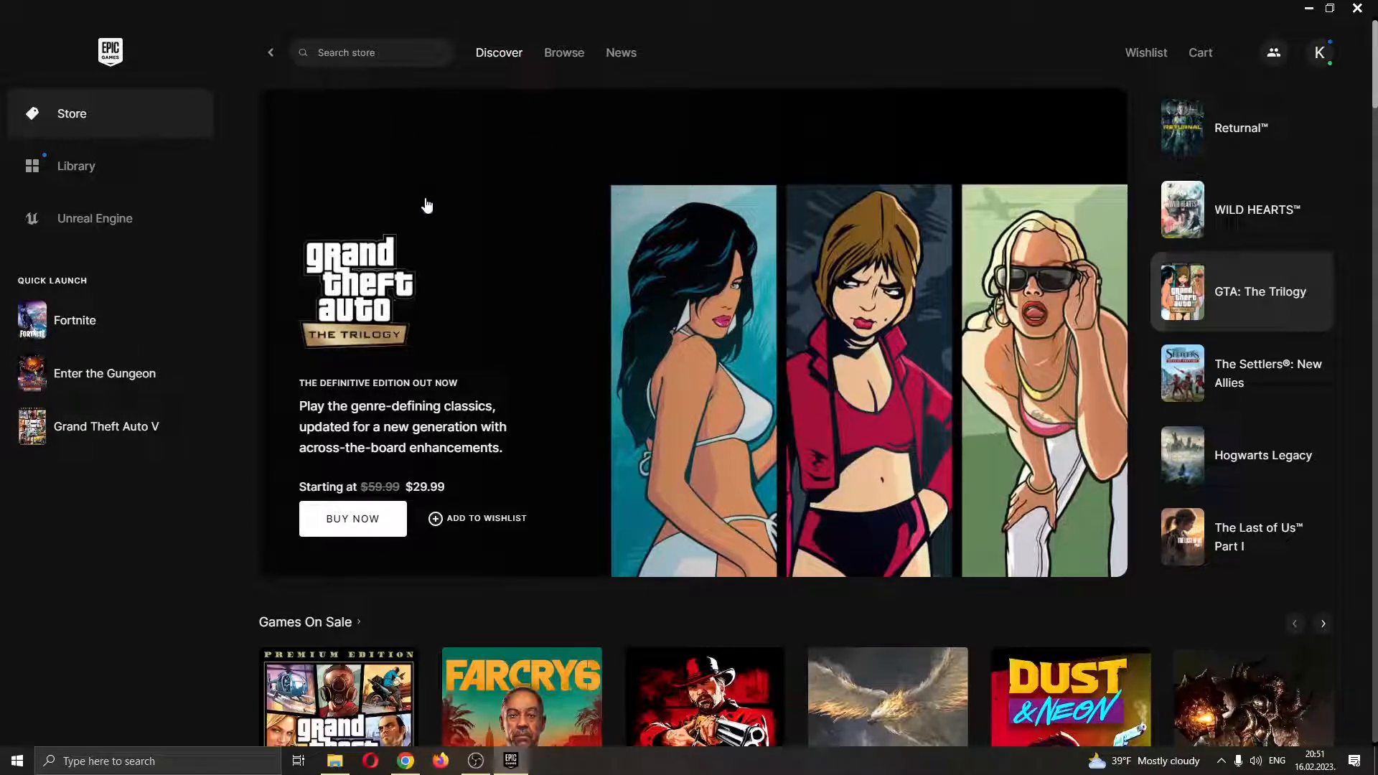
{"action": "mouse_move", "coordinate": [551, 388]}
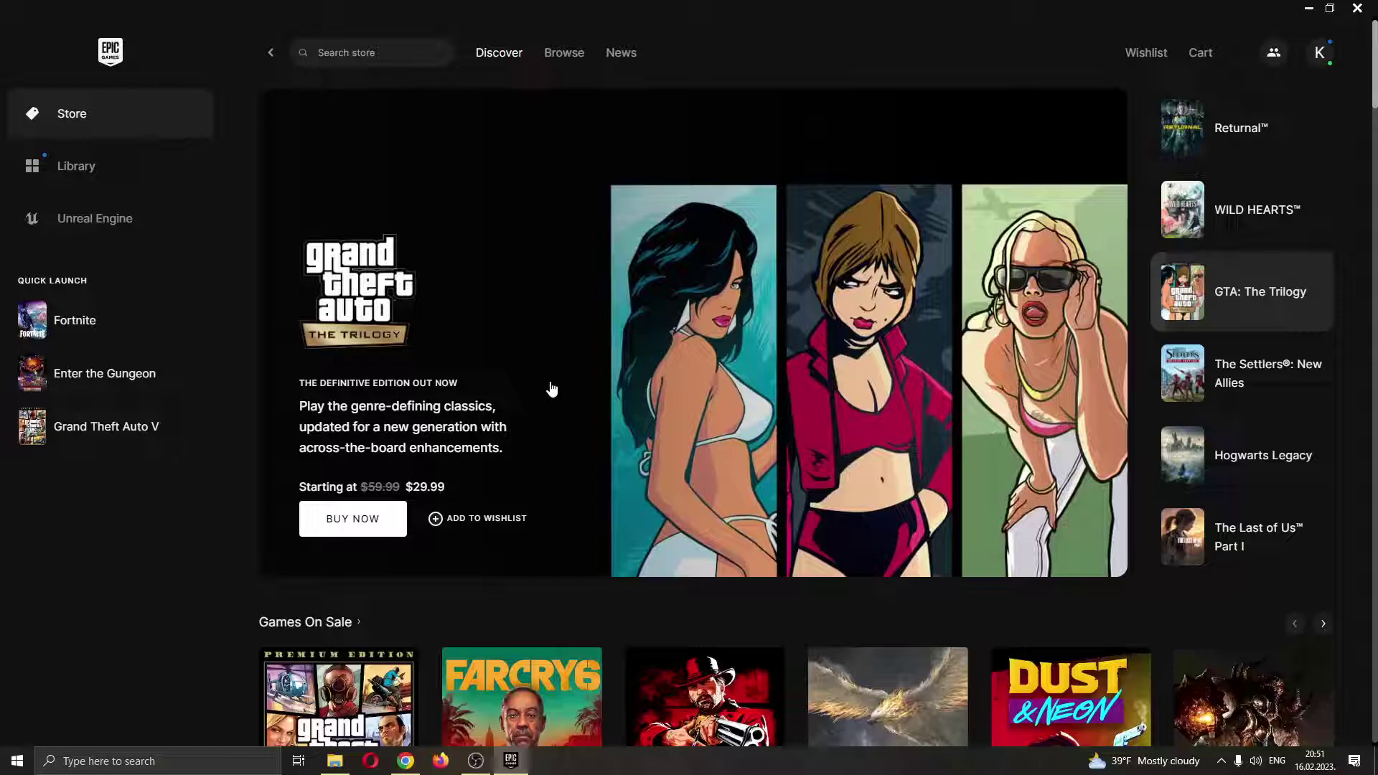
{"action": "mouse_move", "coordinate": [1294, 29]}
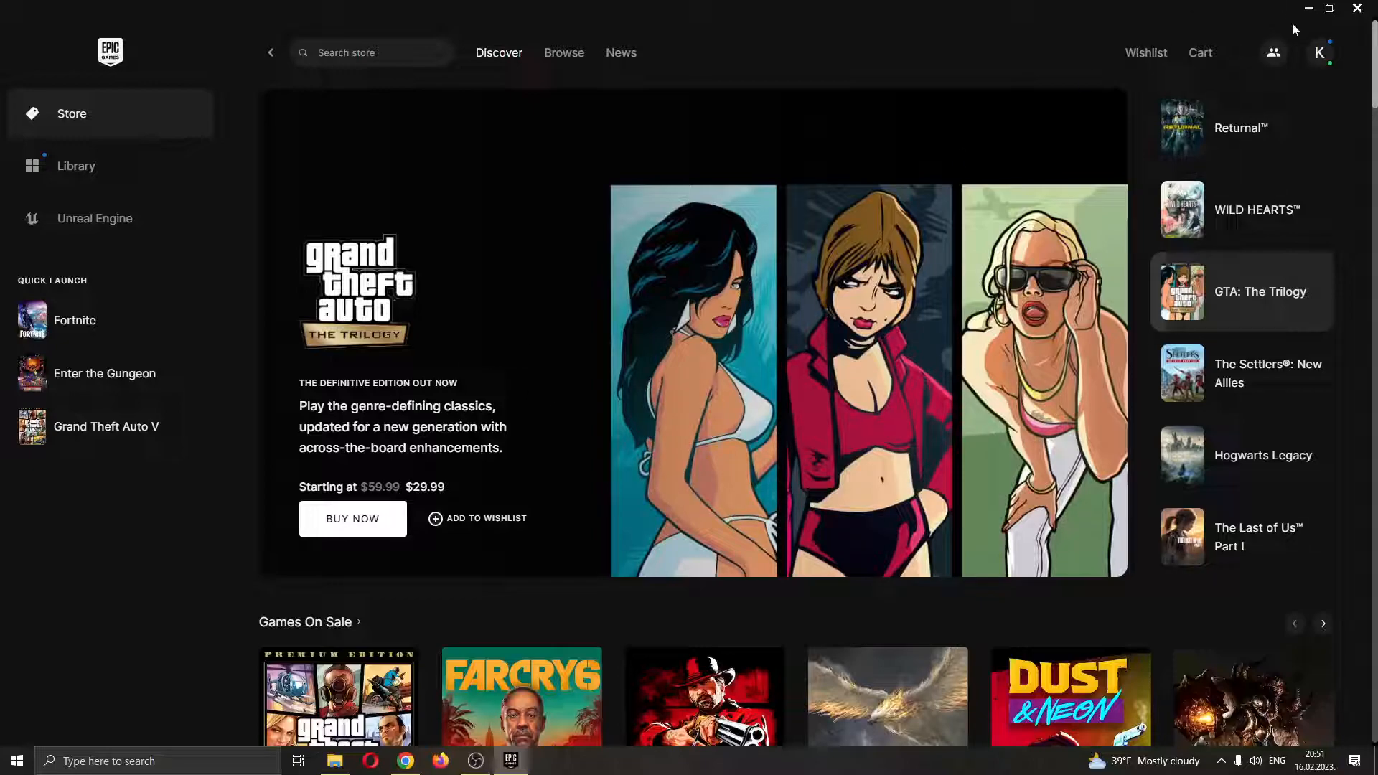
{"action": "mouse_move", "coordinate": [1271, 62]}
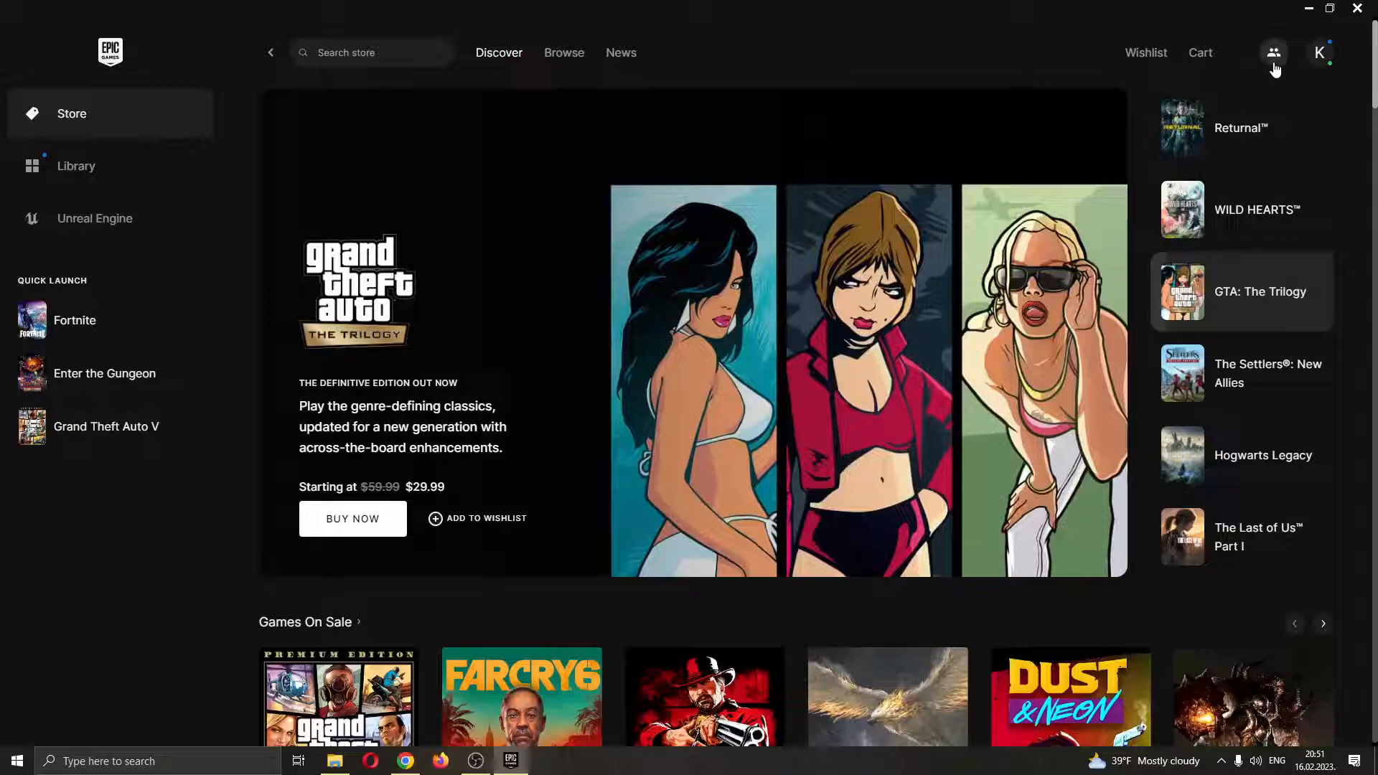
{"action": "mouse_move", "coordinate": [1318, 53]}
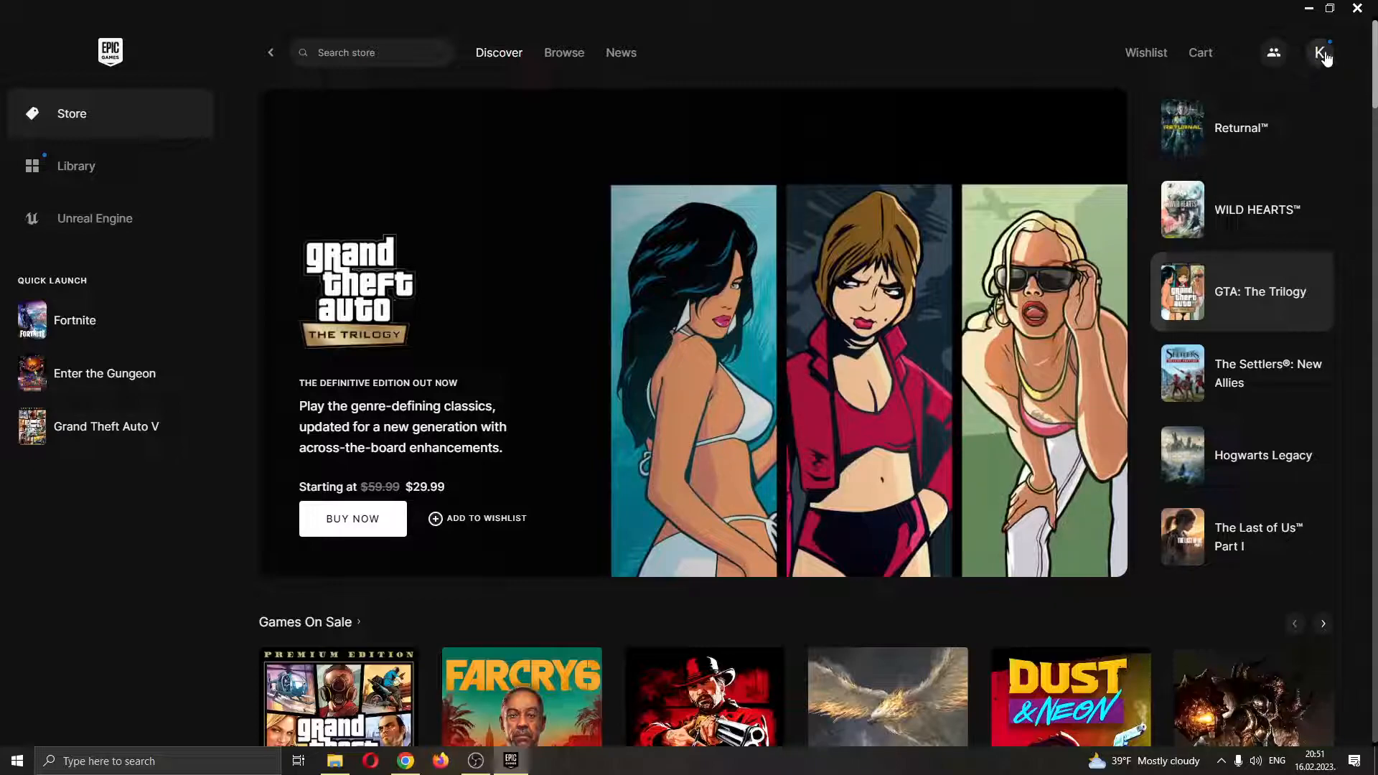
{"action": "mouse_move", "coordinate": [1273, 53]}
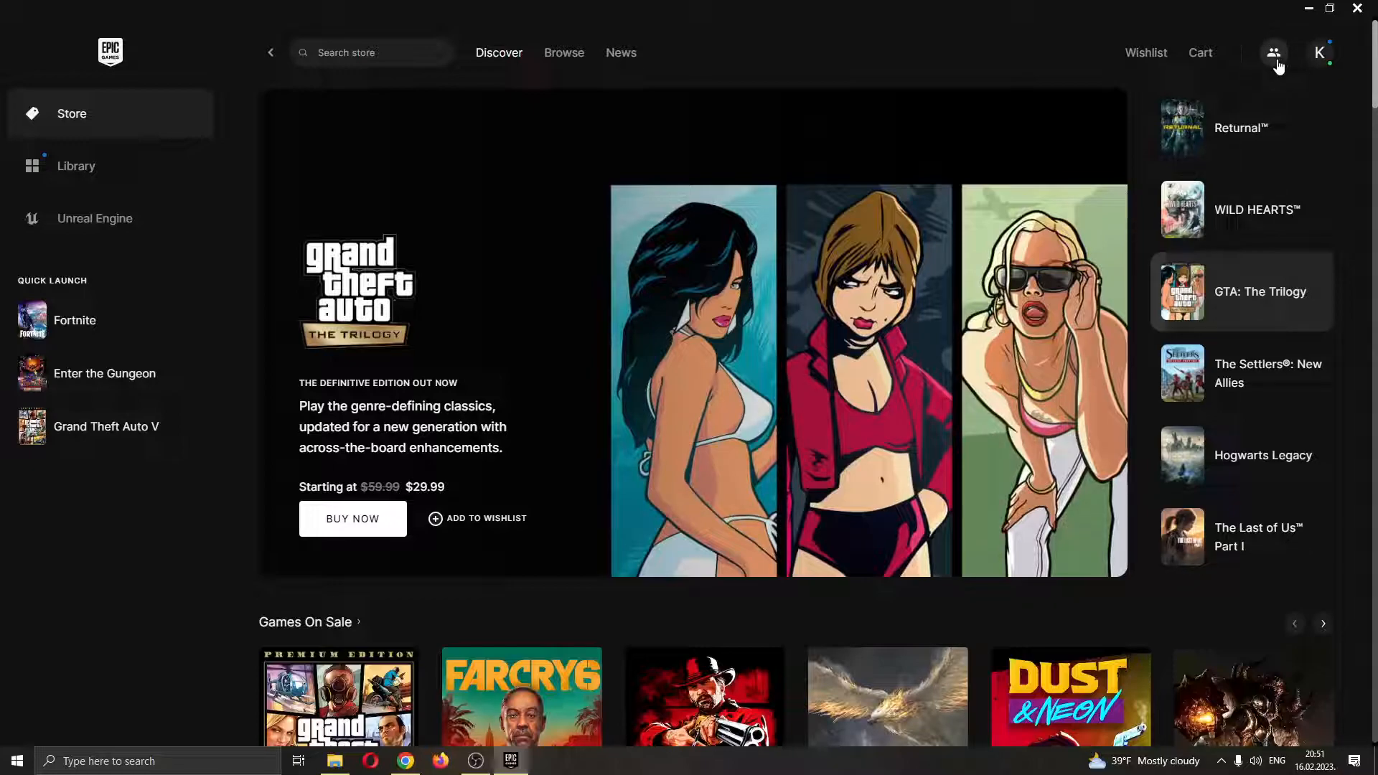
{"action": "left_click", "coordinate": [1272, 53]}
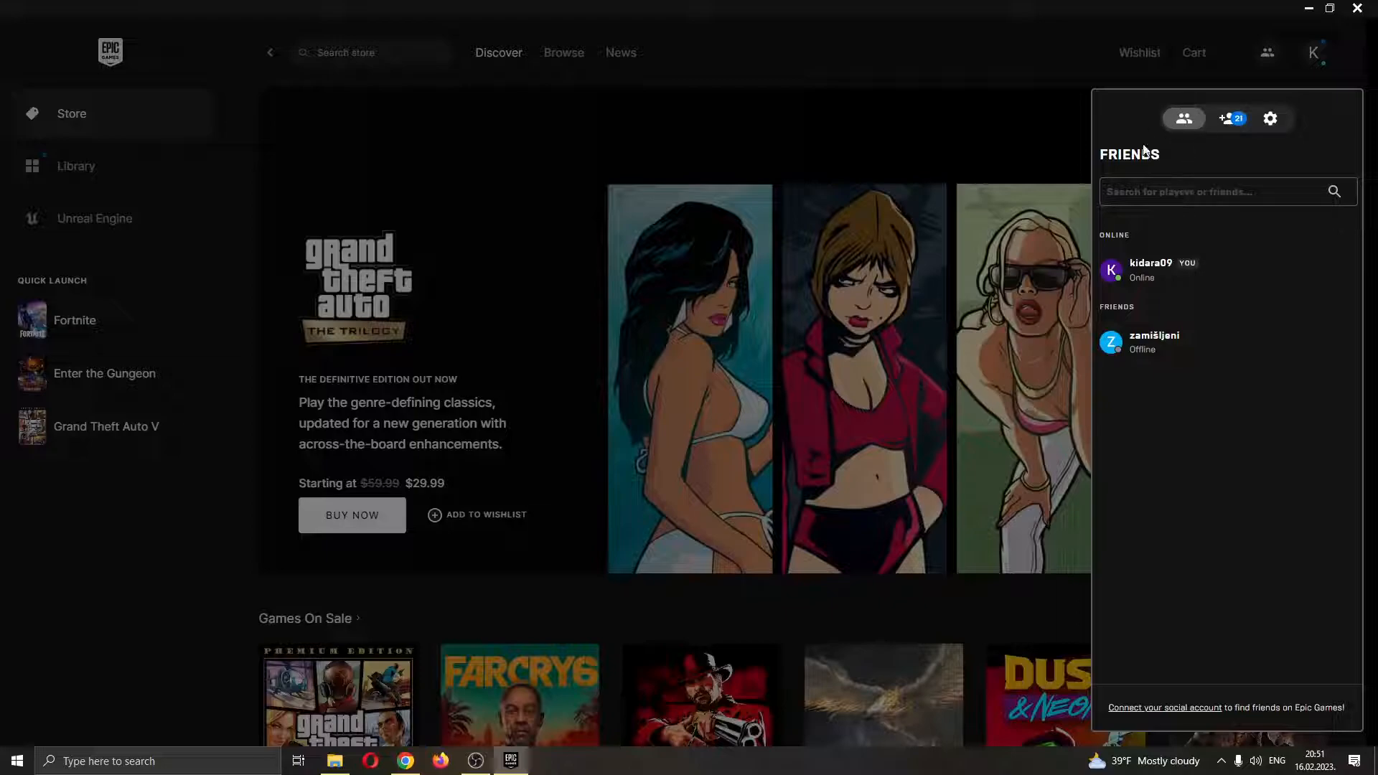
{"action": "mouse_move", "coordinate": [1134, 171]}
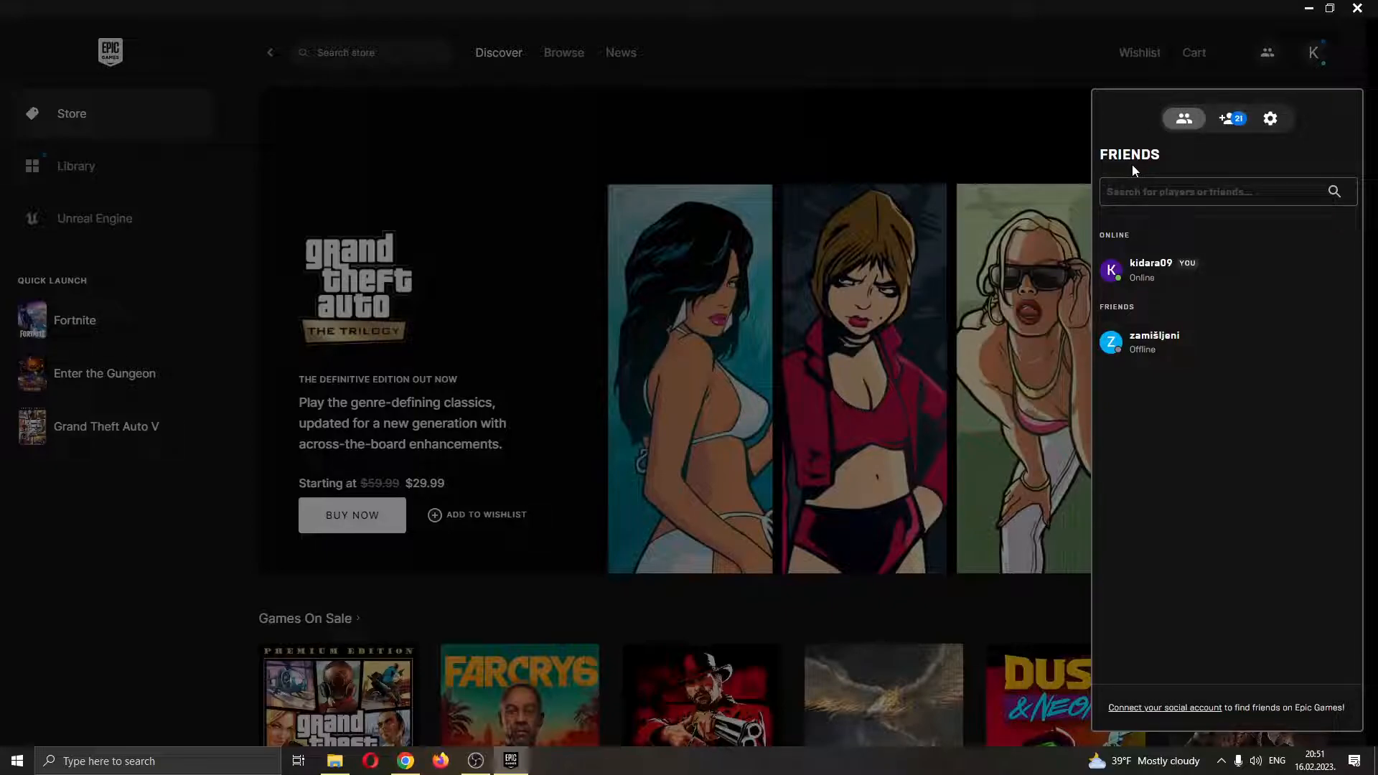
{"action": "mouse_move", "coordinate": [1230, 120]}
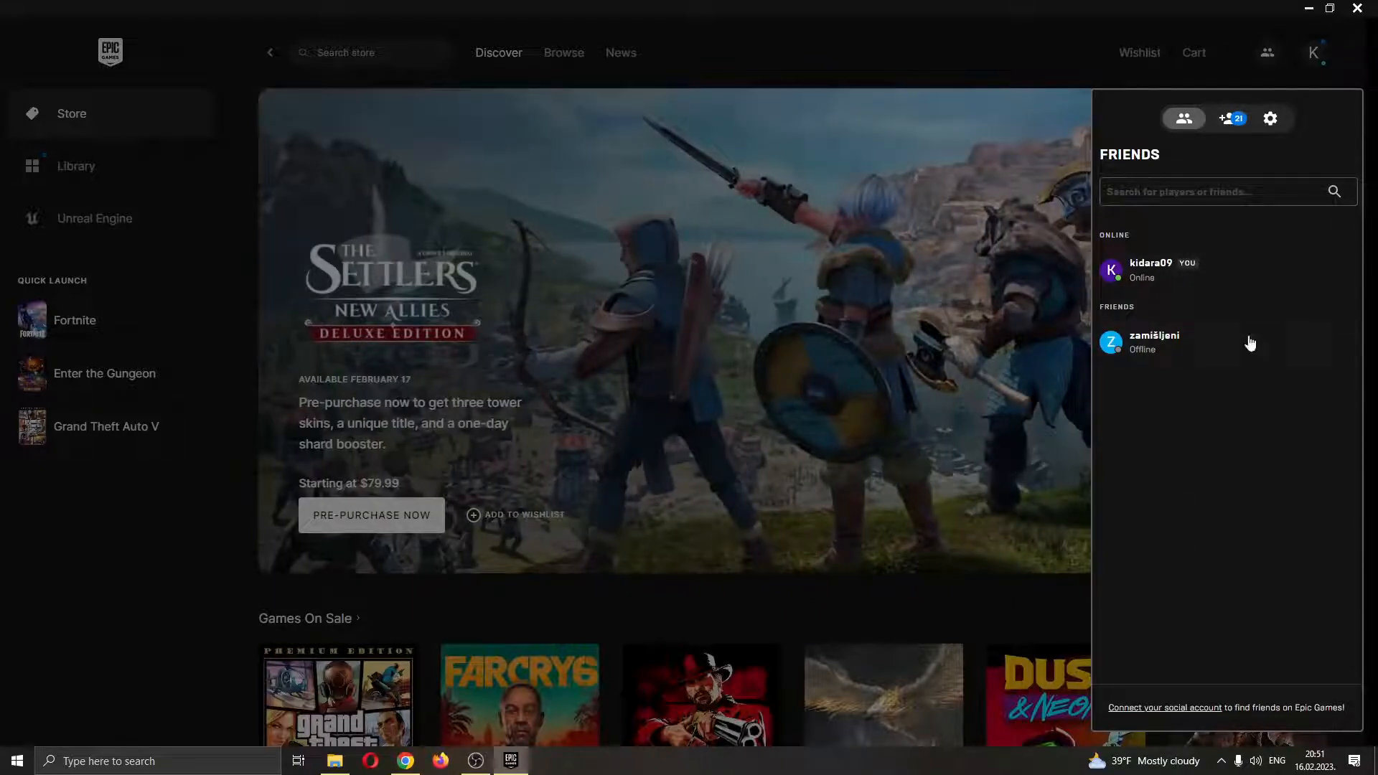
{"action": "mouse_move", "coordinate": [1173, 270]}
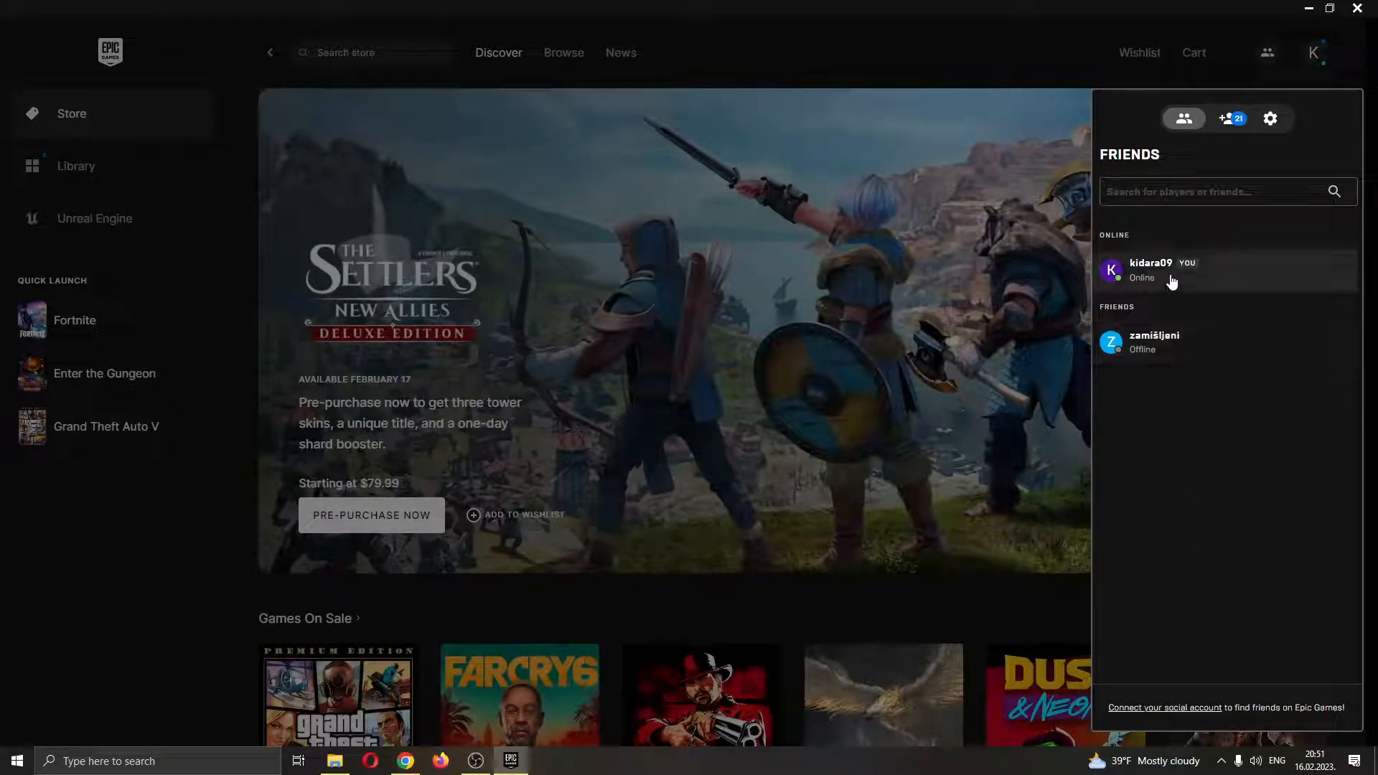
{"action": "mouse_move", "coordinate": [1289, 407]}
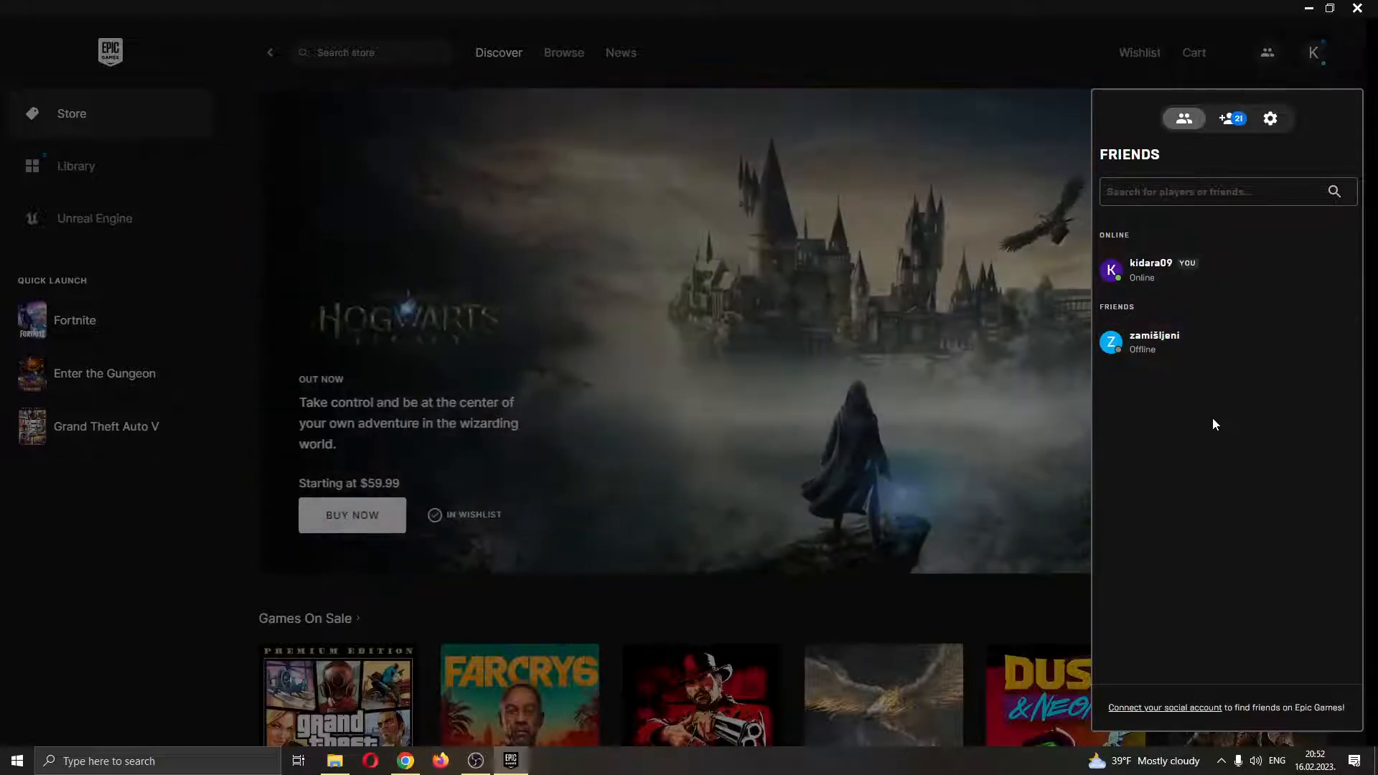
{"action": "mouse_move", "coordinate": [1198, 361]}
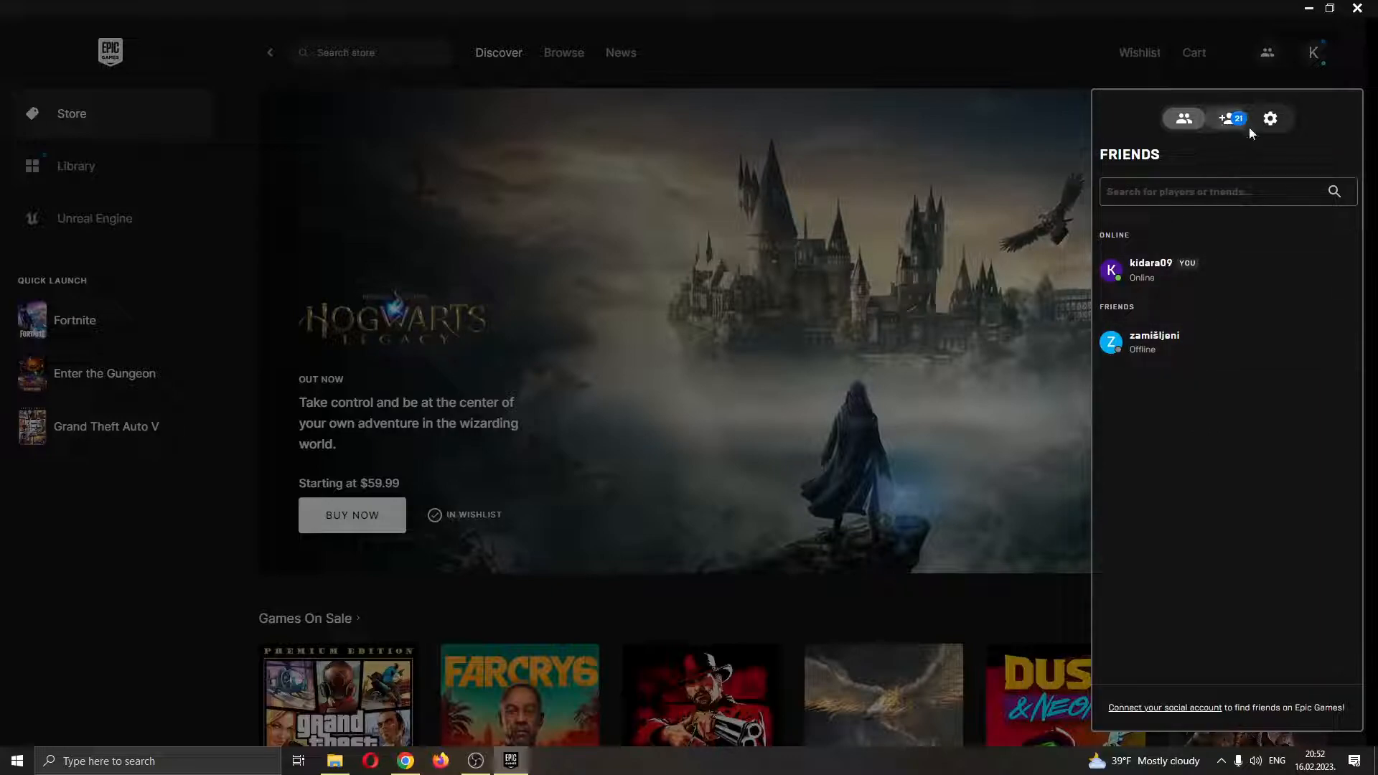
{"action": "mouse_move", "coordinate": [1212, 142]}
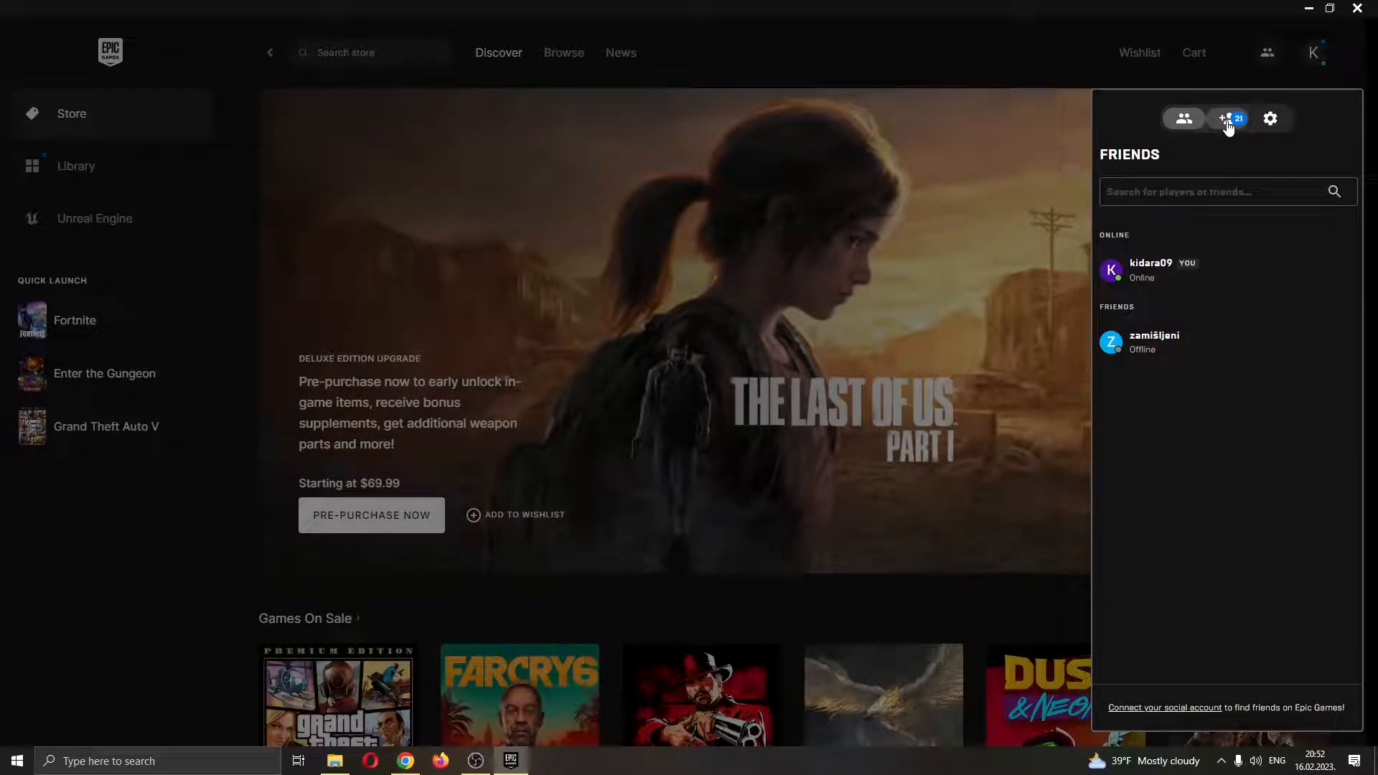
{"action": "left_click", "coordinate": [1227, 119]}
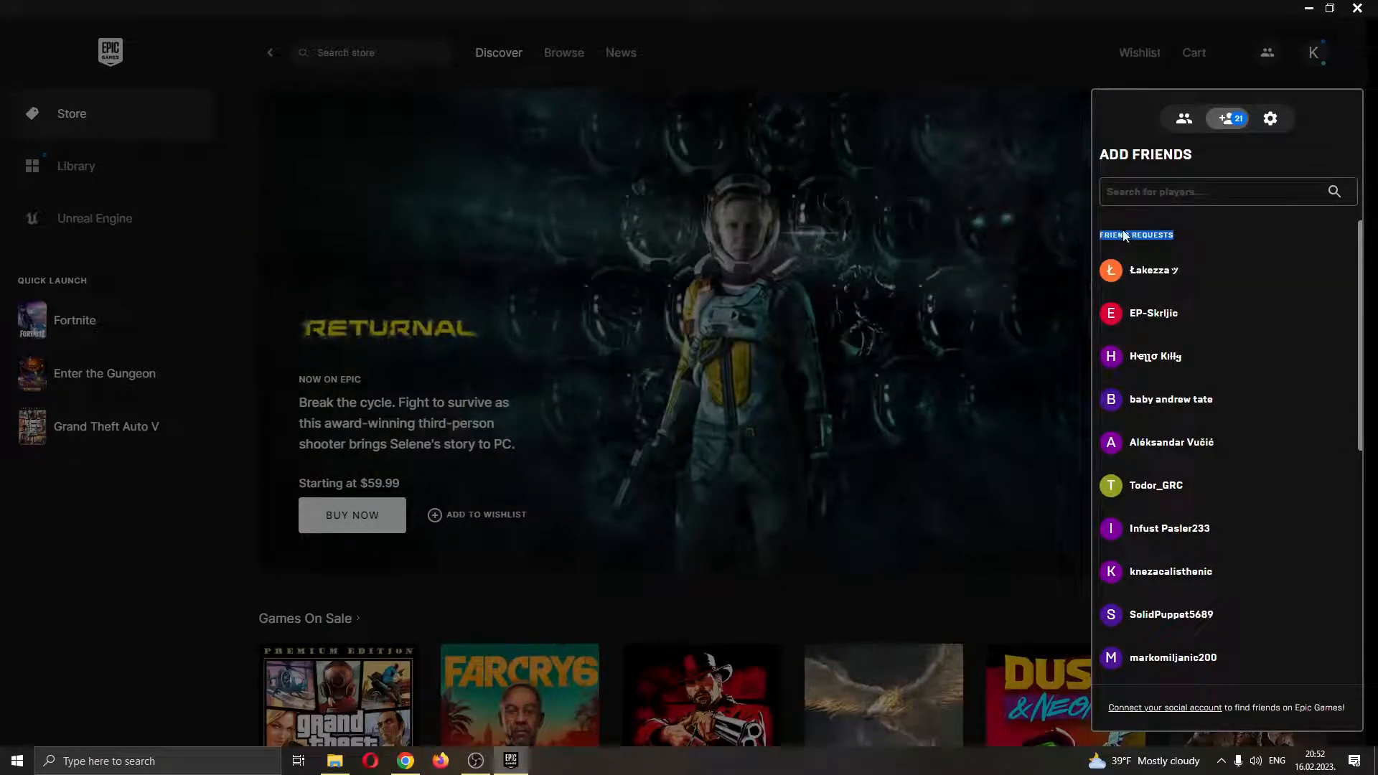
{"action": "scroll", "scroll_direction": "down", "scroll_amount": 3}
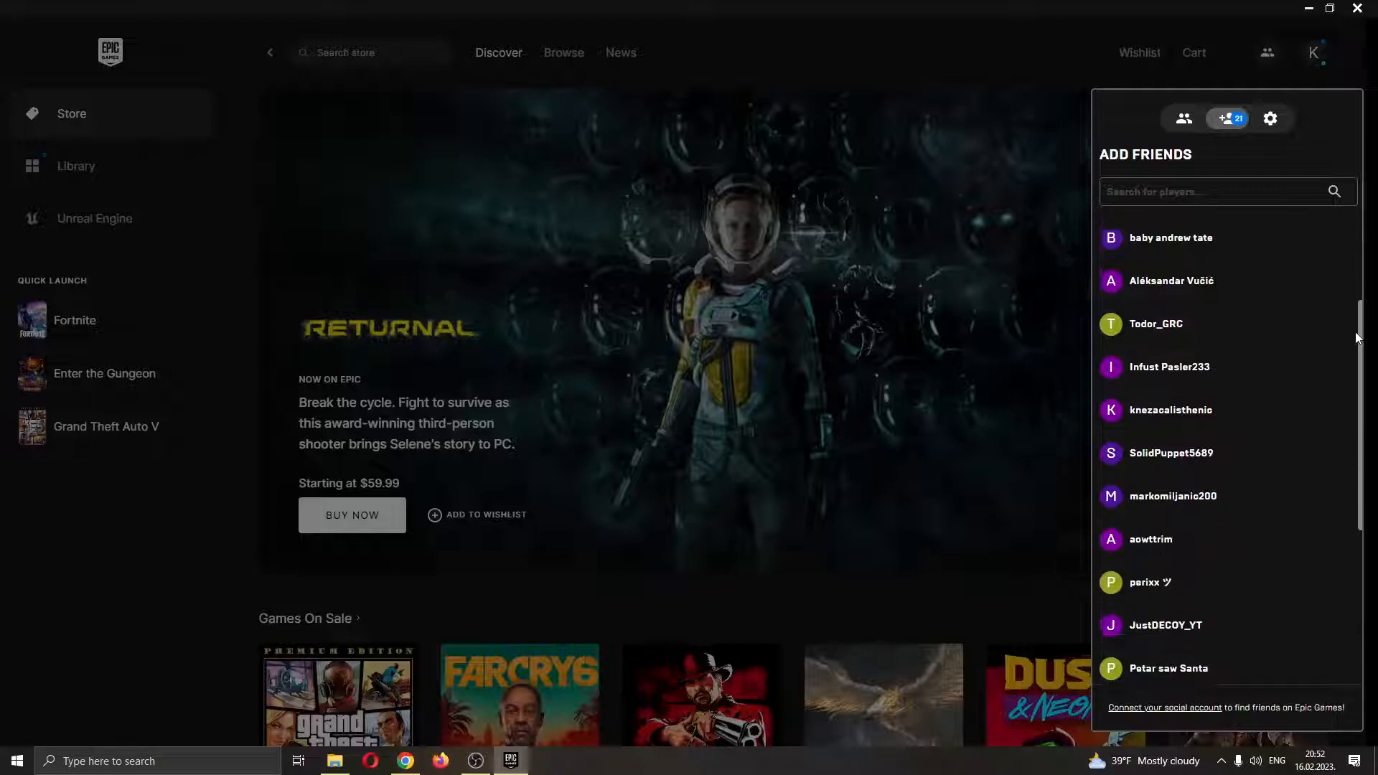
{"action": "scroll", "scroll_direction": "up", "scroll_amount": 3}
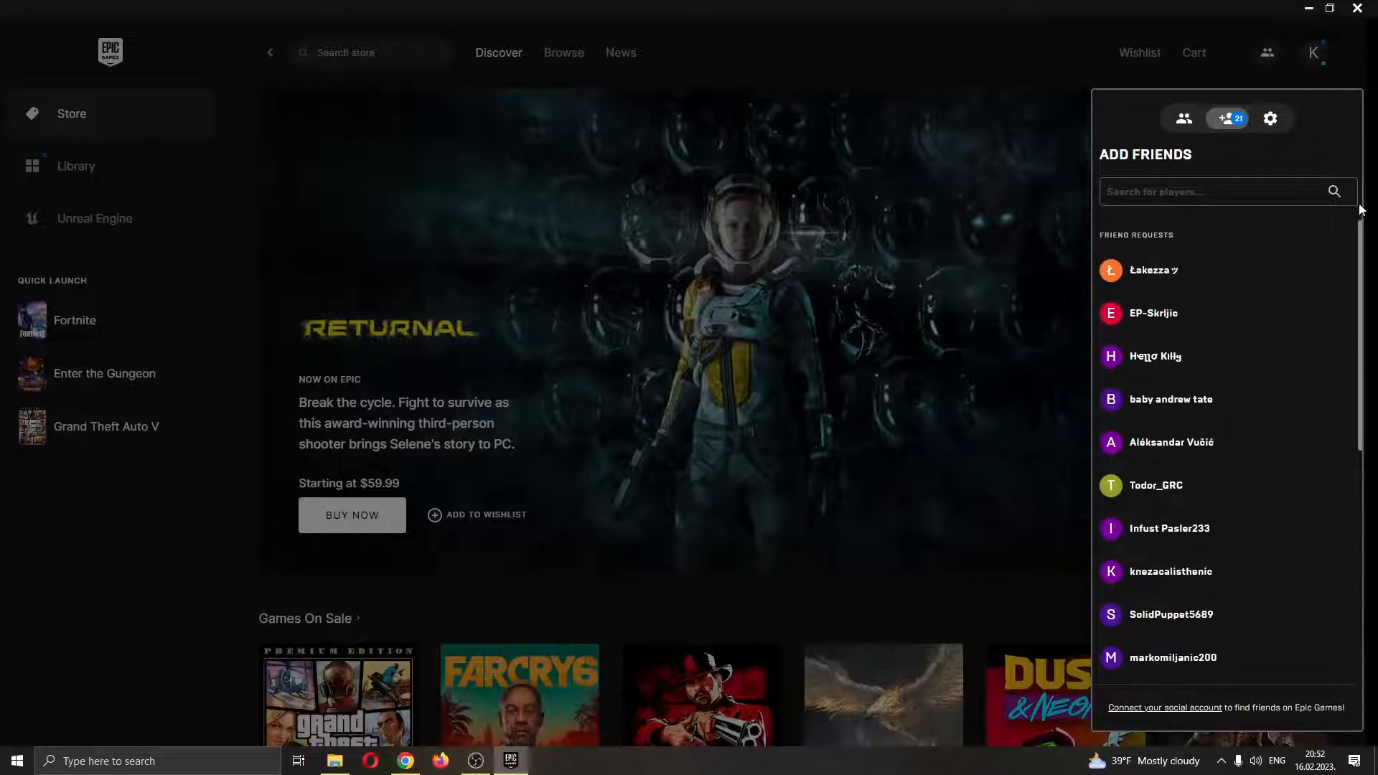
{"action": "scroll", "scroll_direction": "down", "scroll_amount": 3}
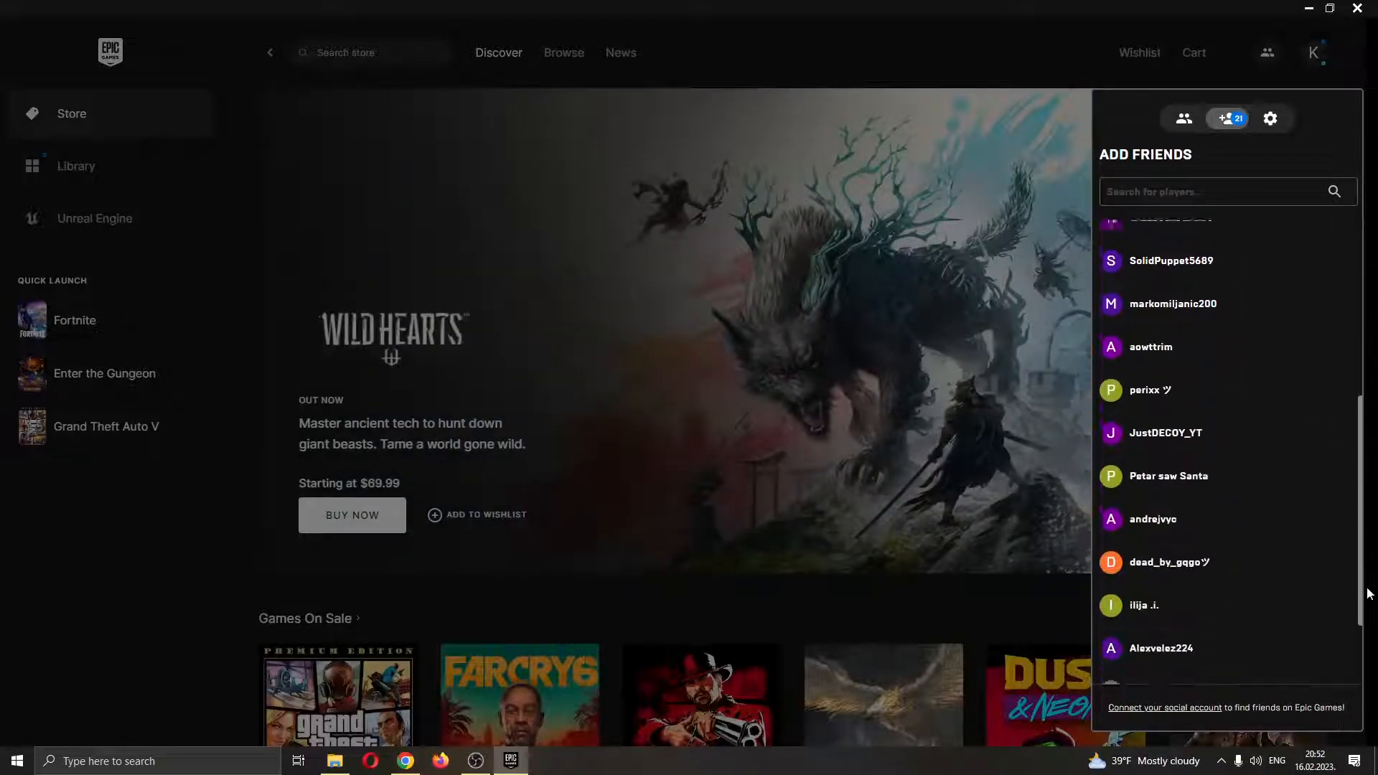
{"action": "scroll", "scroll_direction": "down", "scroll_amount": 3}
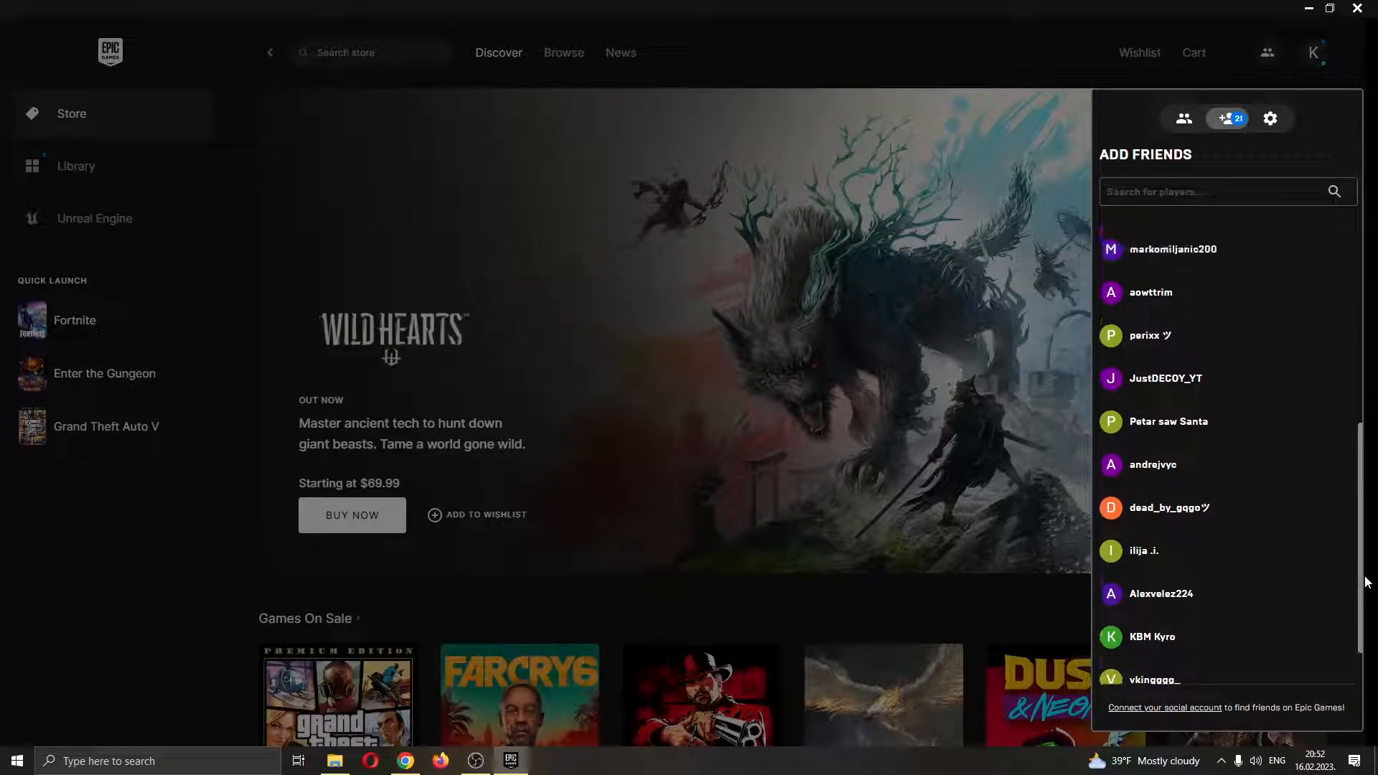
{"action": "scroll", "scroll_direction": "down", "scroll_amount": 3}
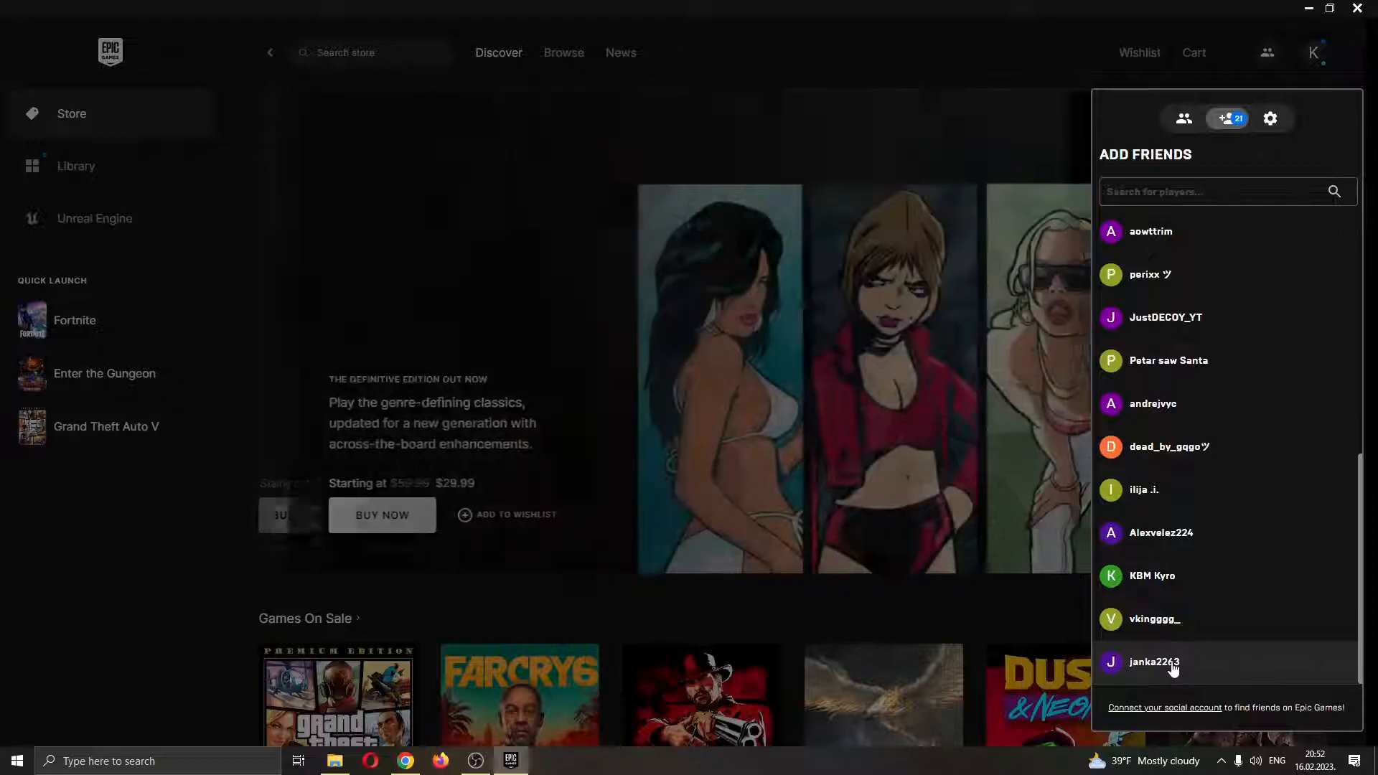
- Select janka2263's request to show the profile card with Accept Friend and Decline Friend
{"action": "left_click", "coordinate": [1153, 662]}
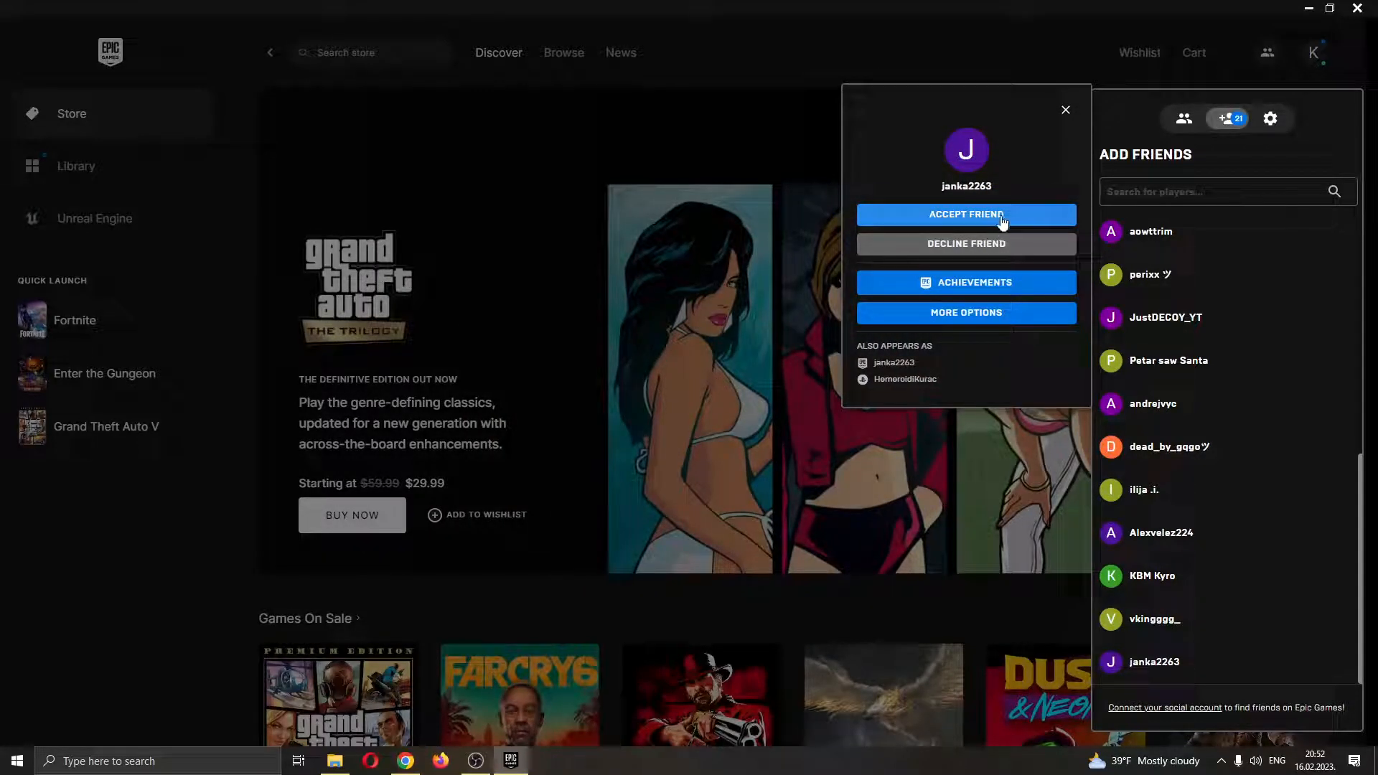
{"action": "mouse_move", "coordinate": [1019, 240]}
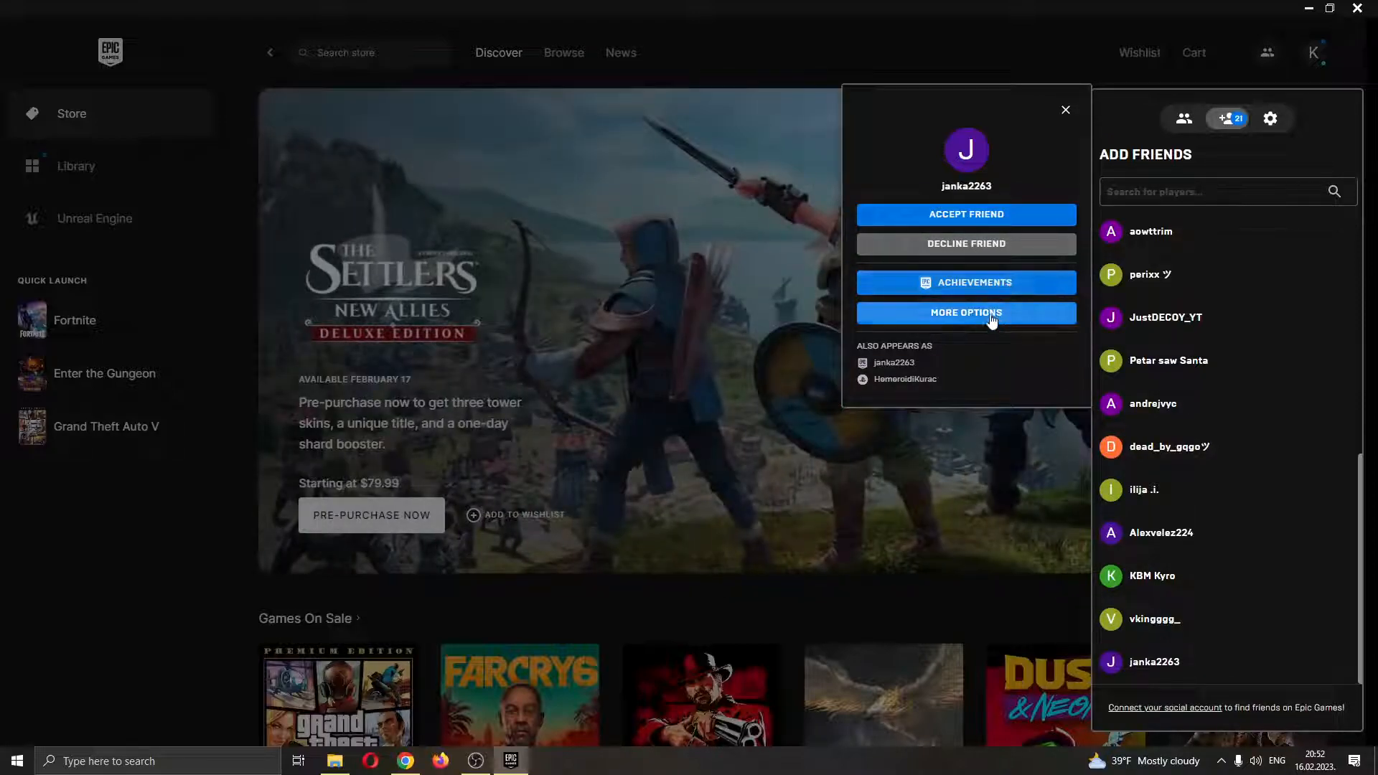
{"action": "mouse_move", "coordinate": [966, 217]}
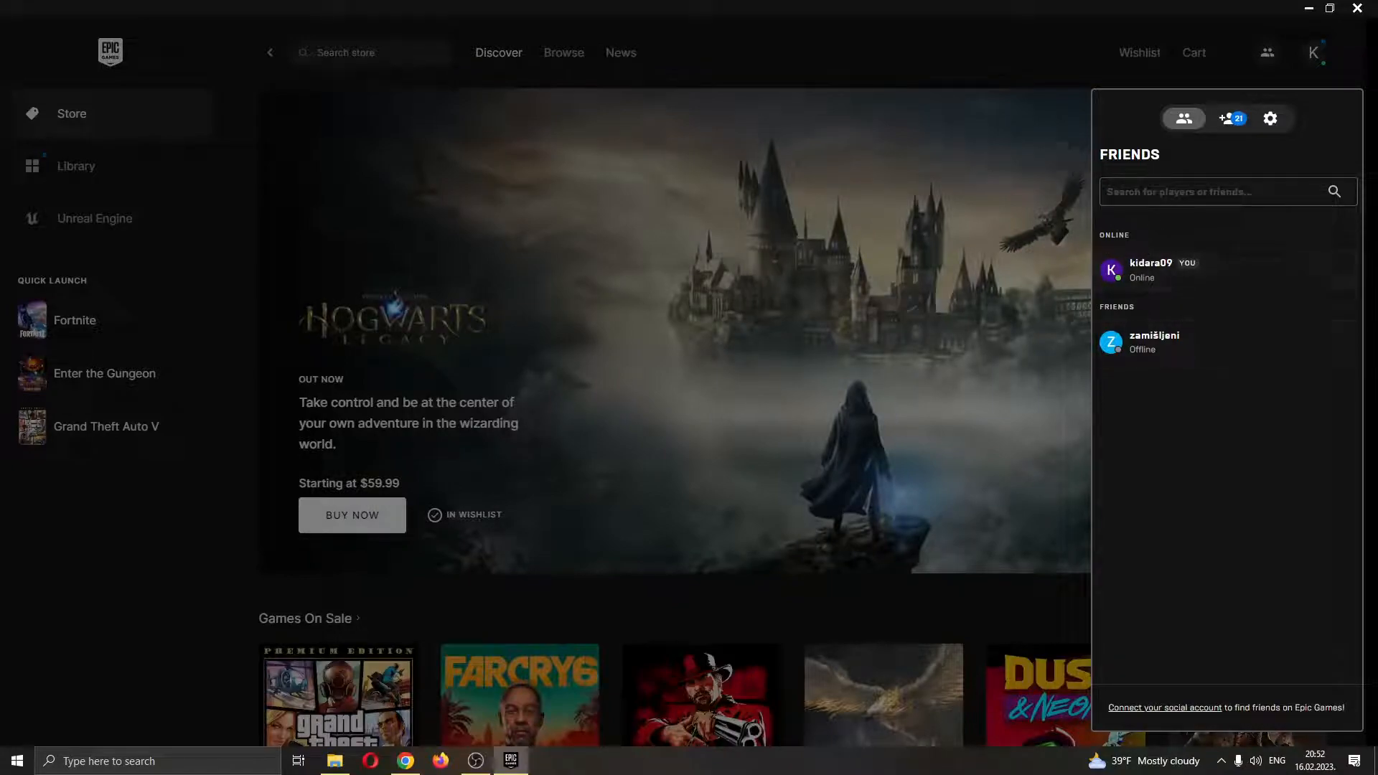
{"action": "mouse_move", "coordinate": [1263, 316]}
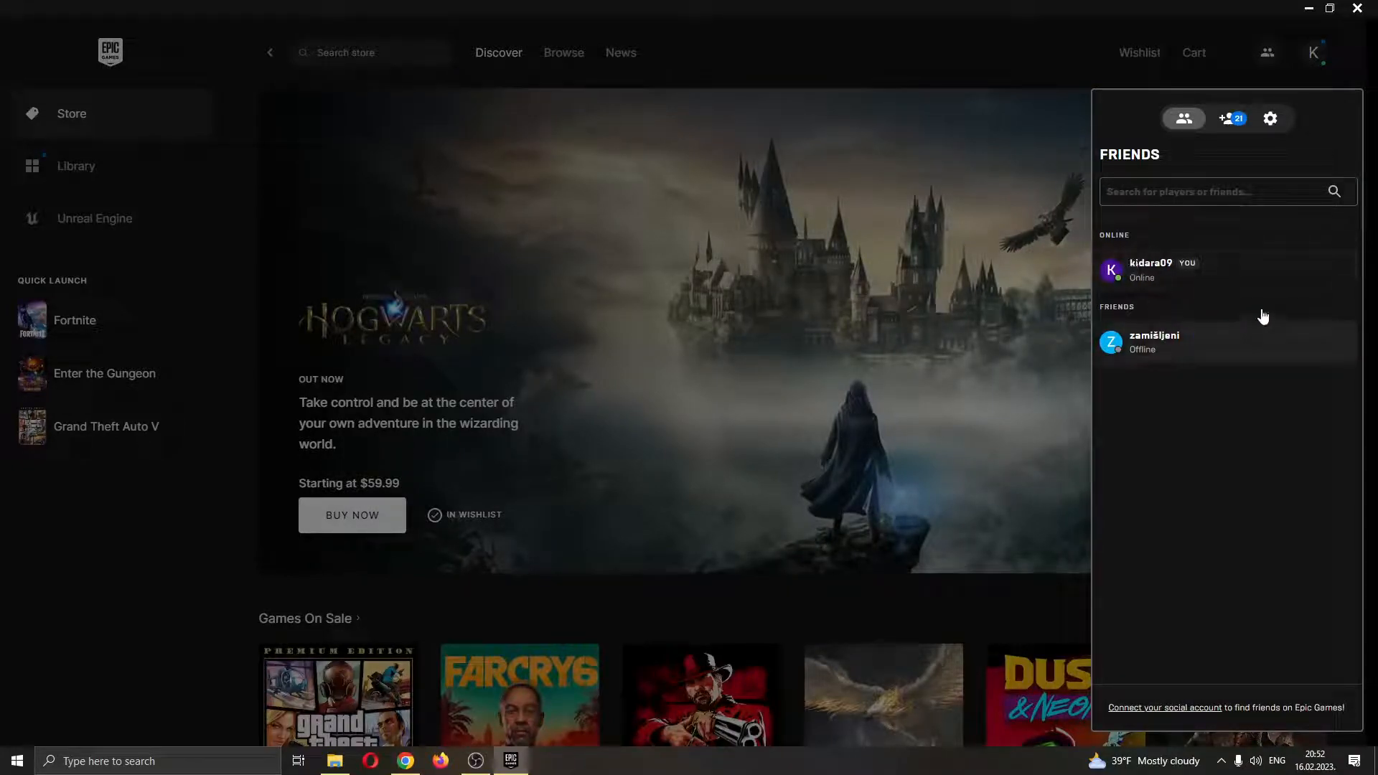
{"action": "mouse_move", "coordinate": [1031, 114]}
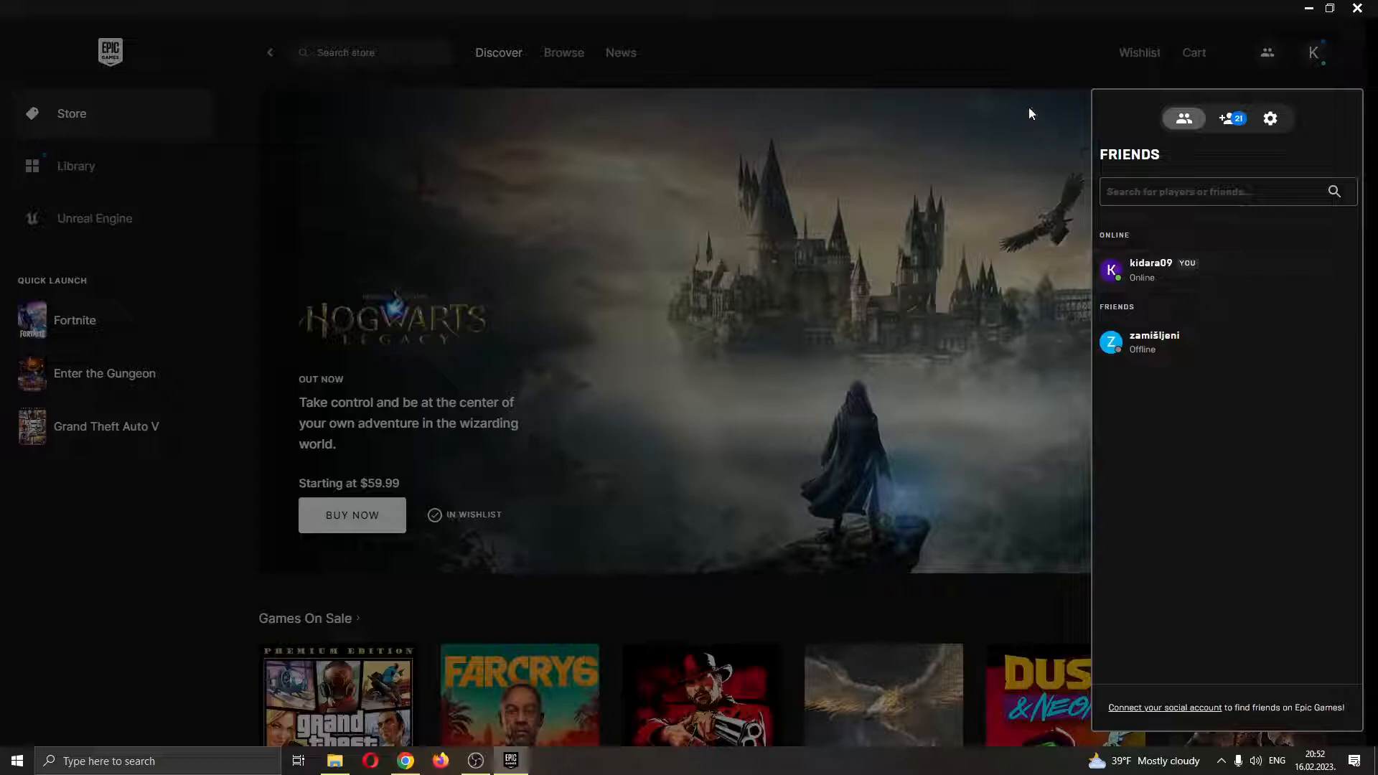
- Dismiss the Friends panel so the store's Discover page is fully visible
{"action": "left_click", "coordinate": [1266, 52]}
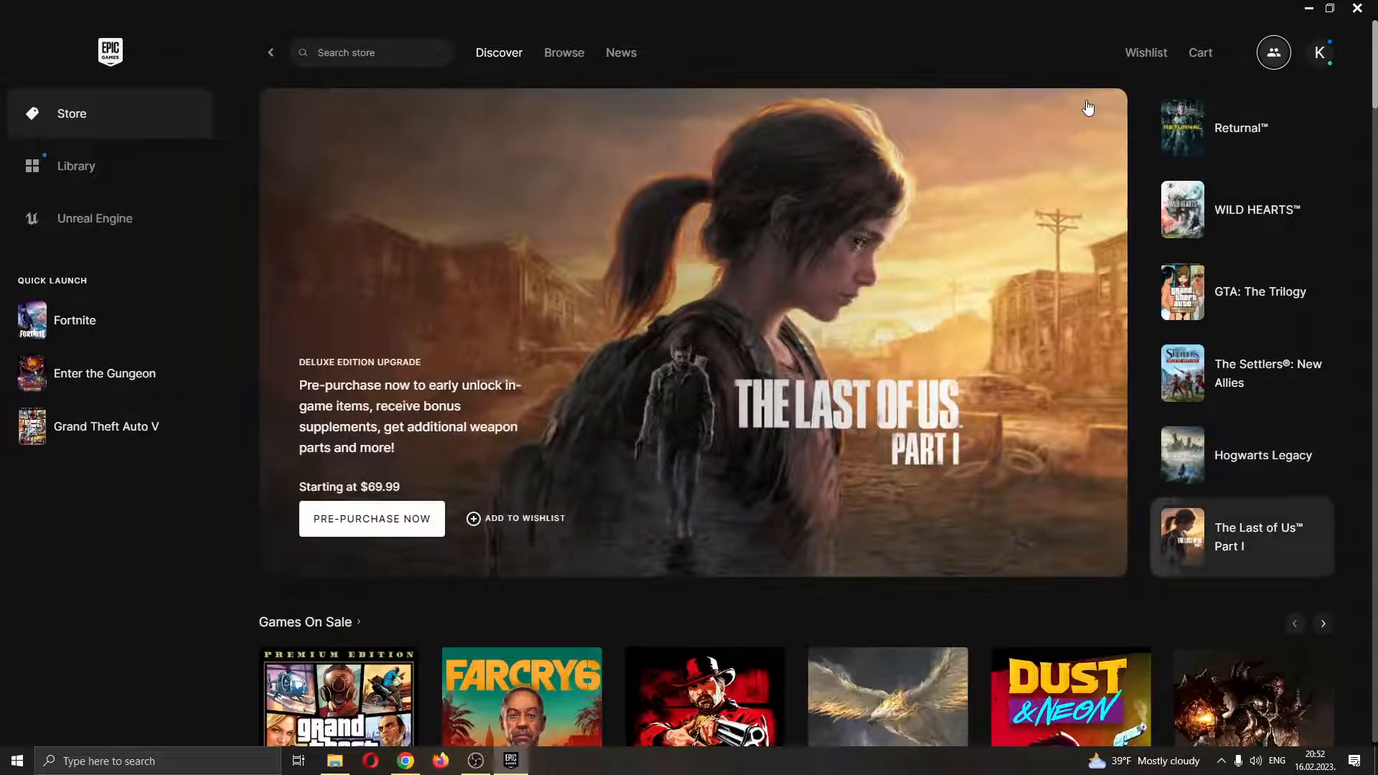